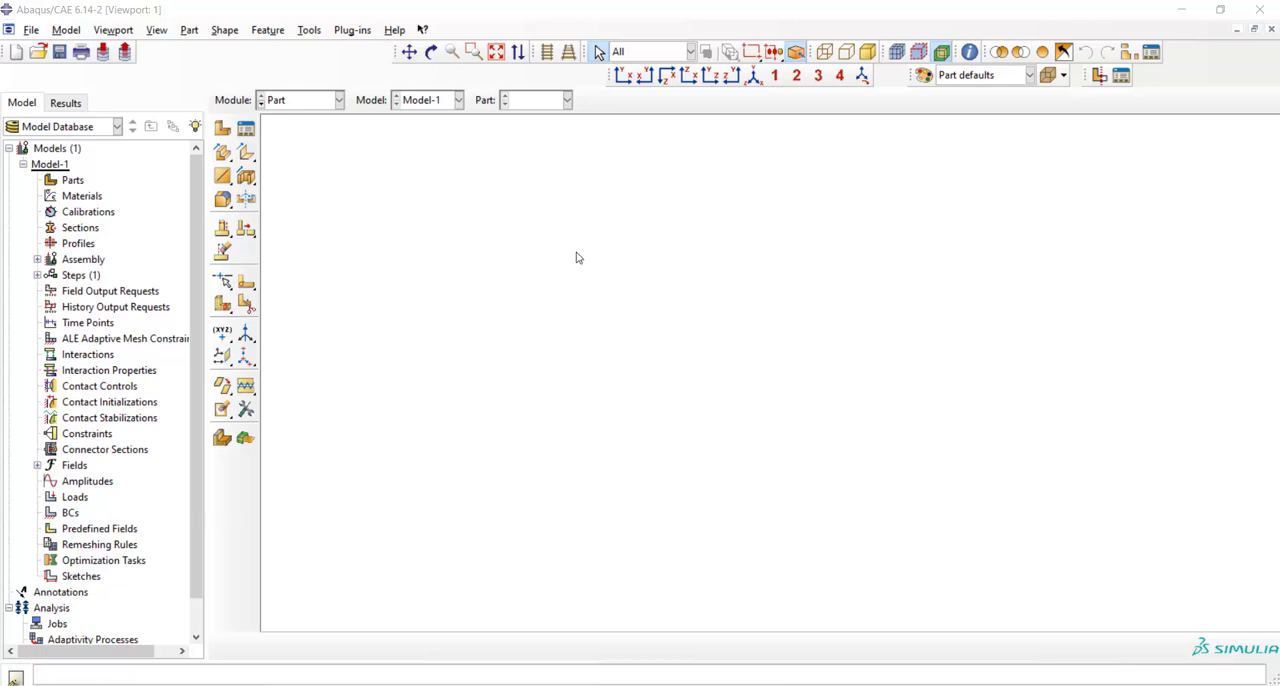
mouse_move(574, 257)
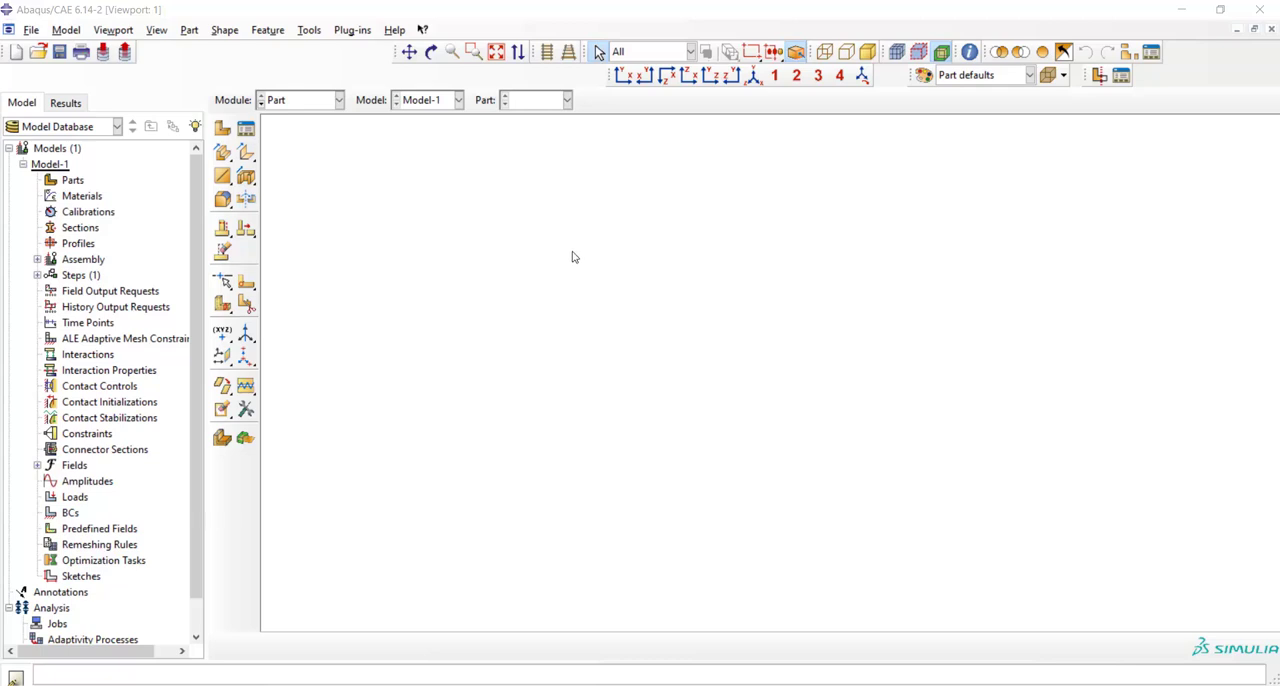
mouse_move(573, 250)
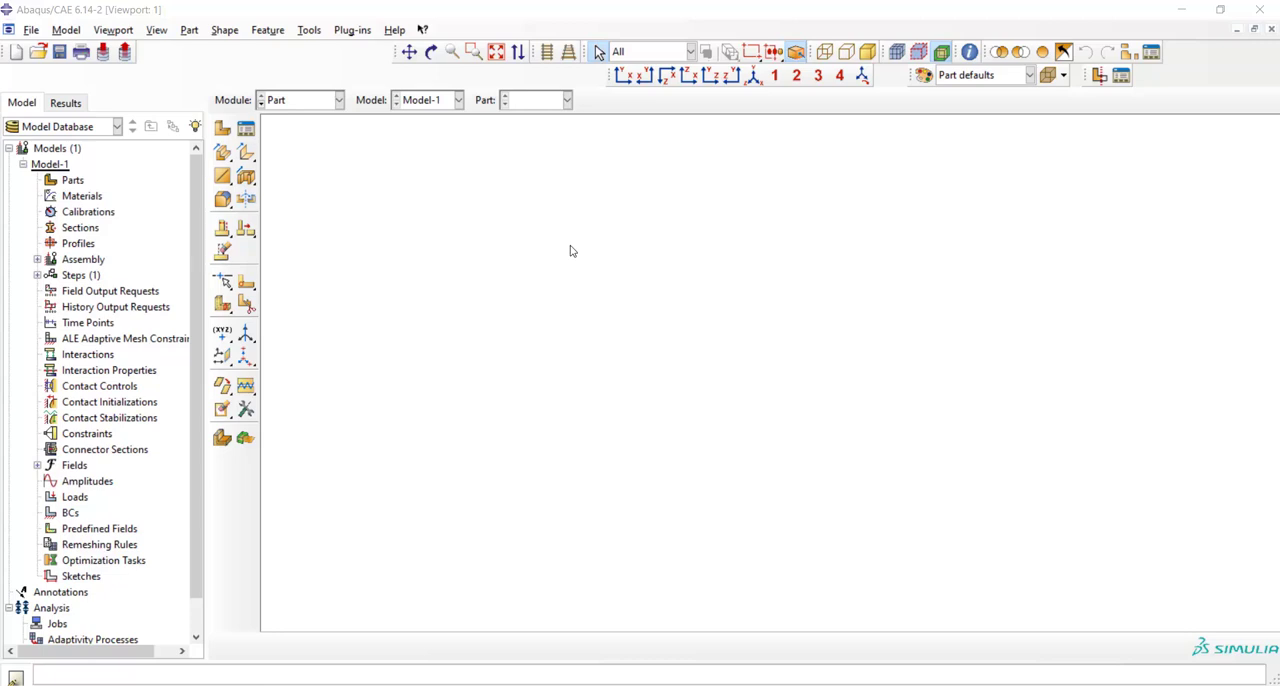
mouse_move(573, 252)
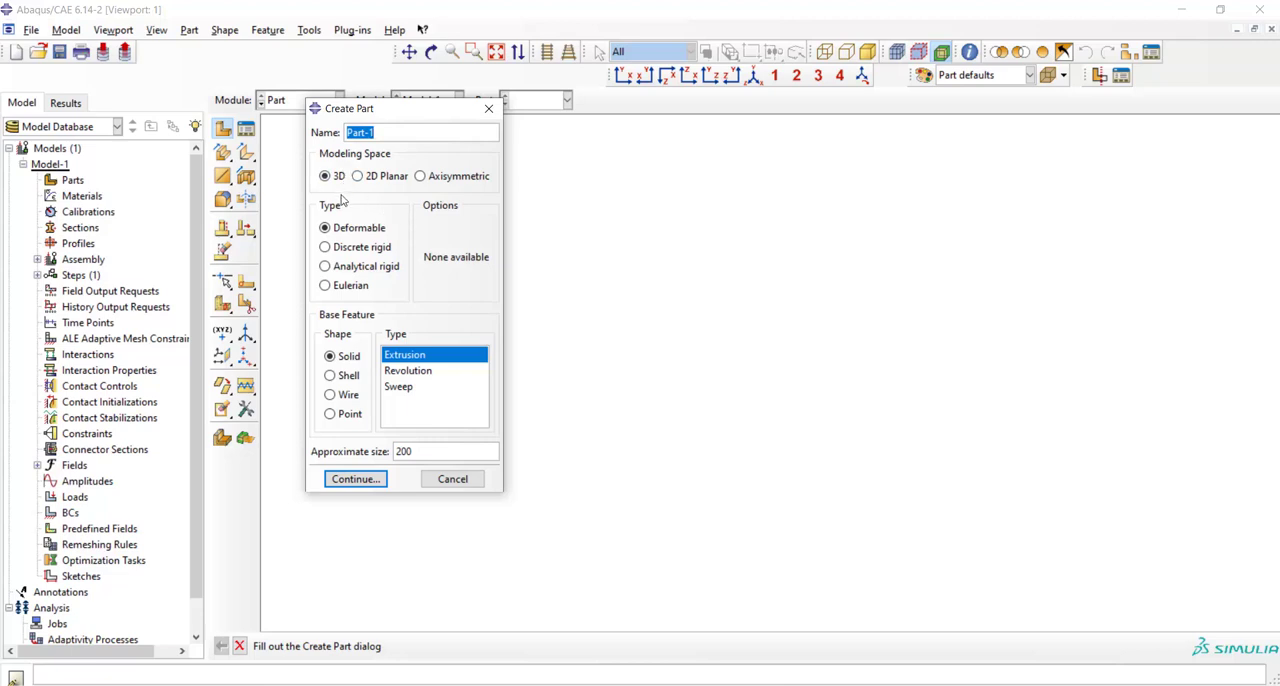
Step: Create the 3D solid part 'Cub' by extruding a 1x1 square to depth 1
text(Cub)
click(445, 451)
text(2)
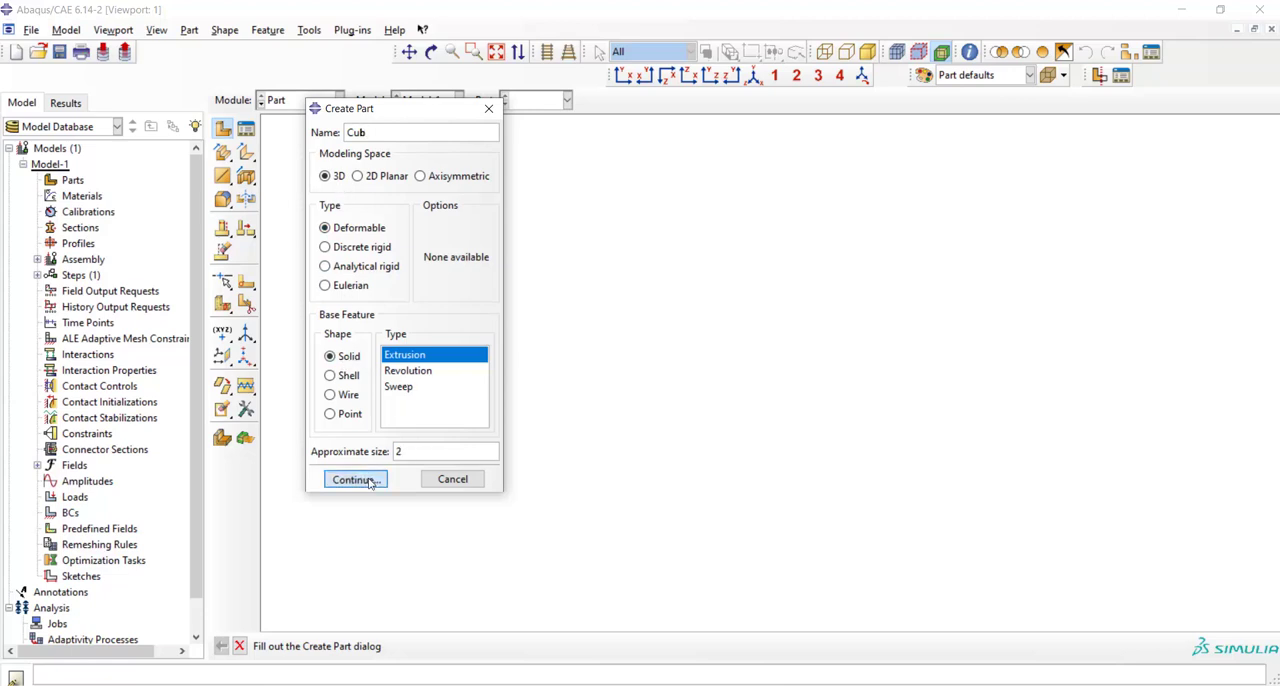
click(355, 479)
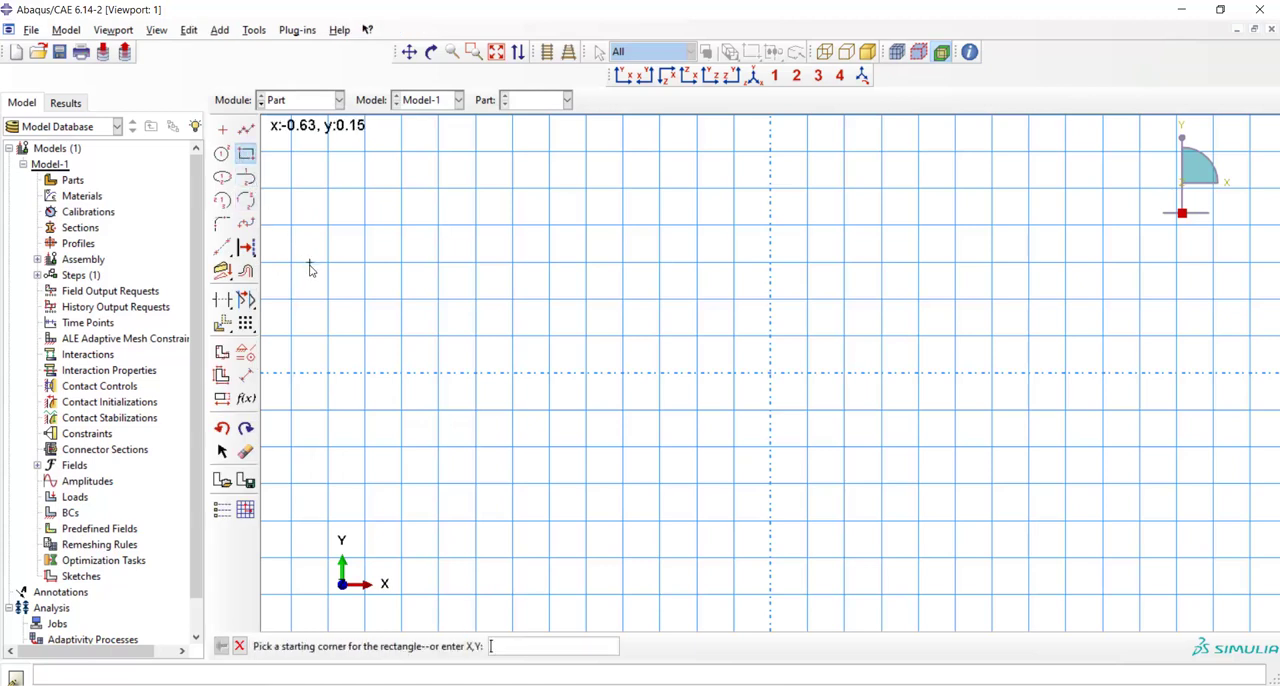
click(310, 270)
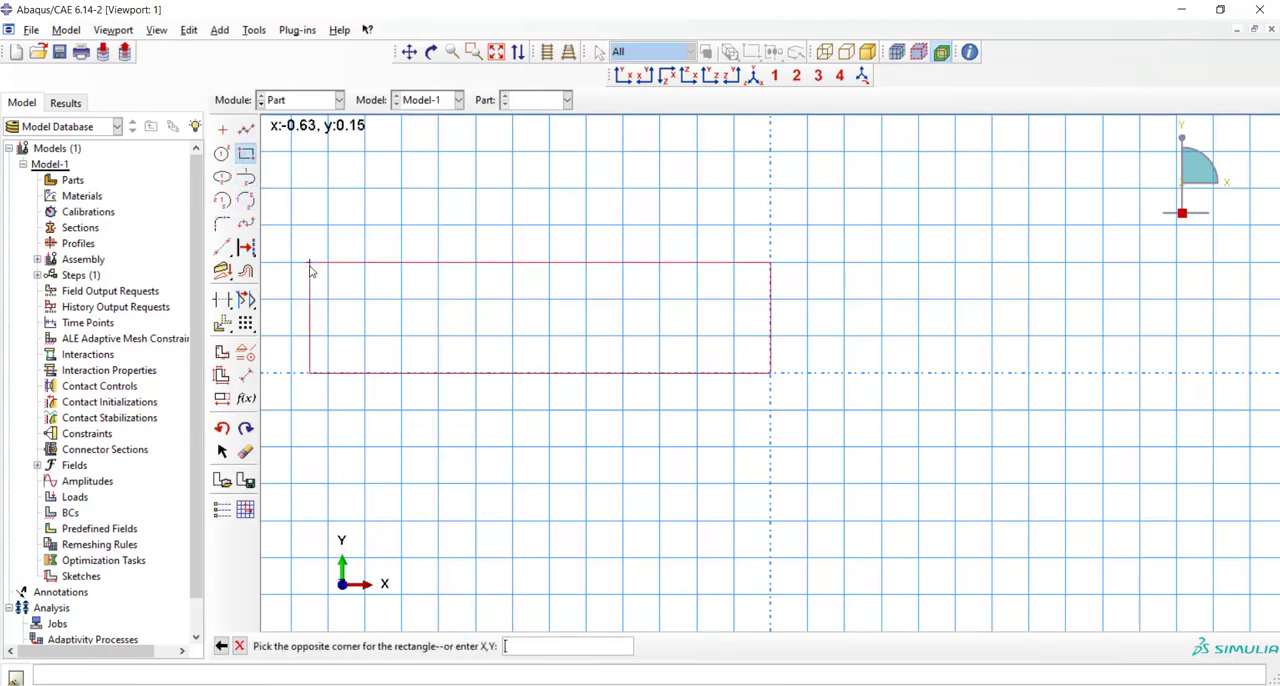
text(1,1)
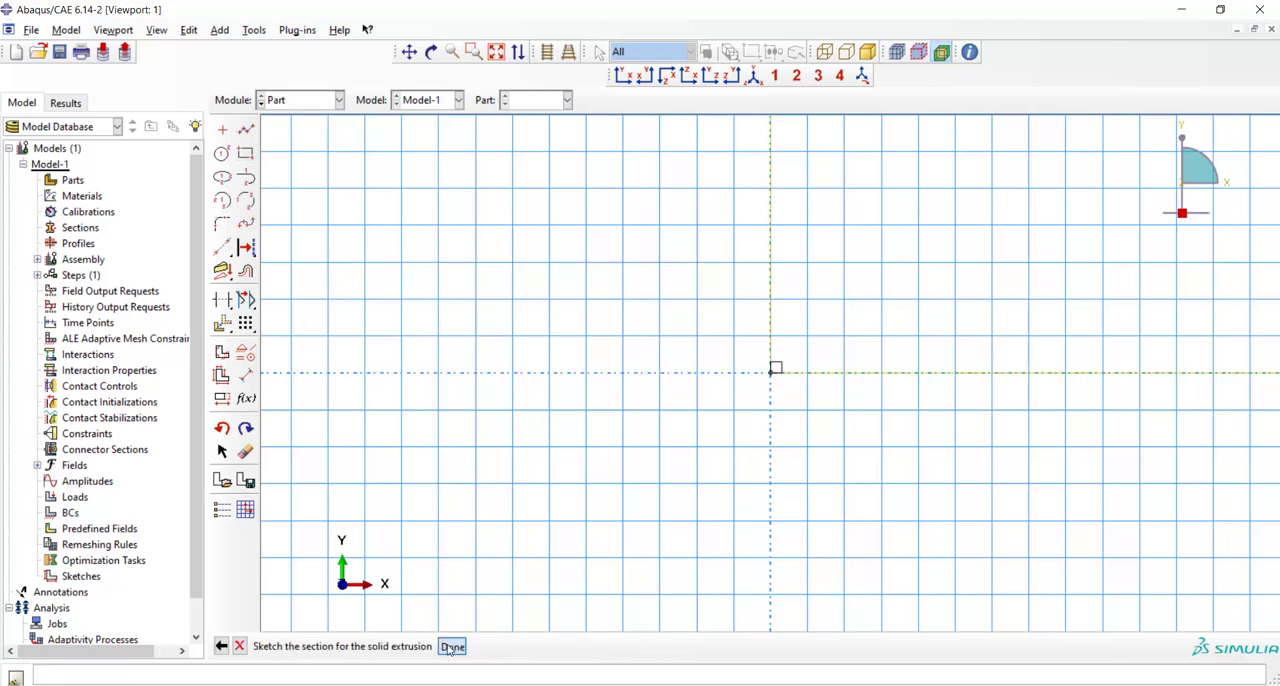
click(452, 646)
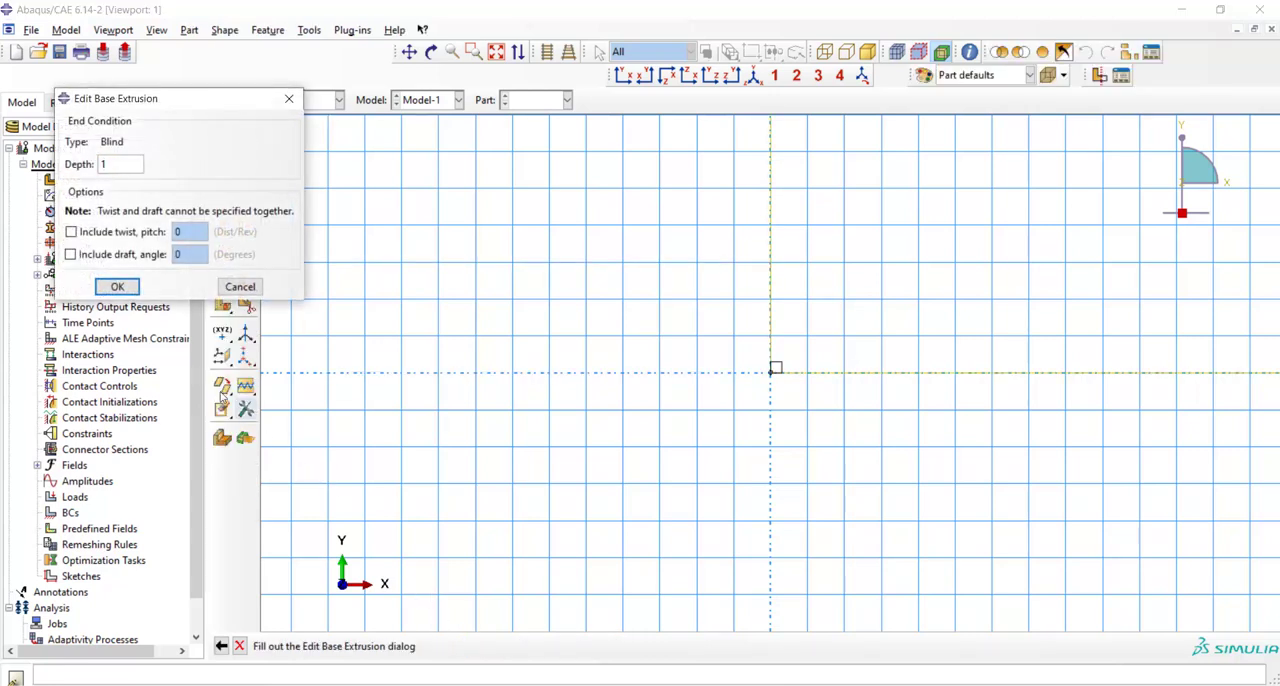
click(116, 286)
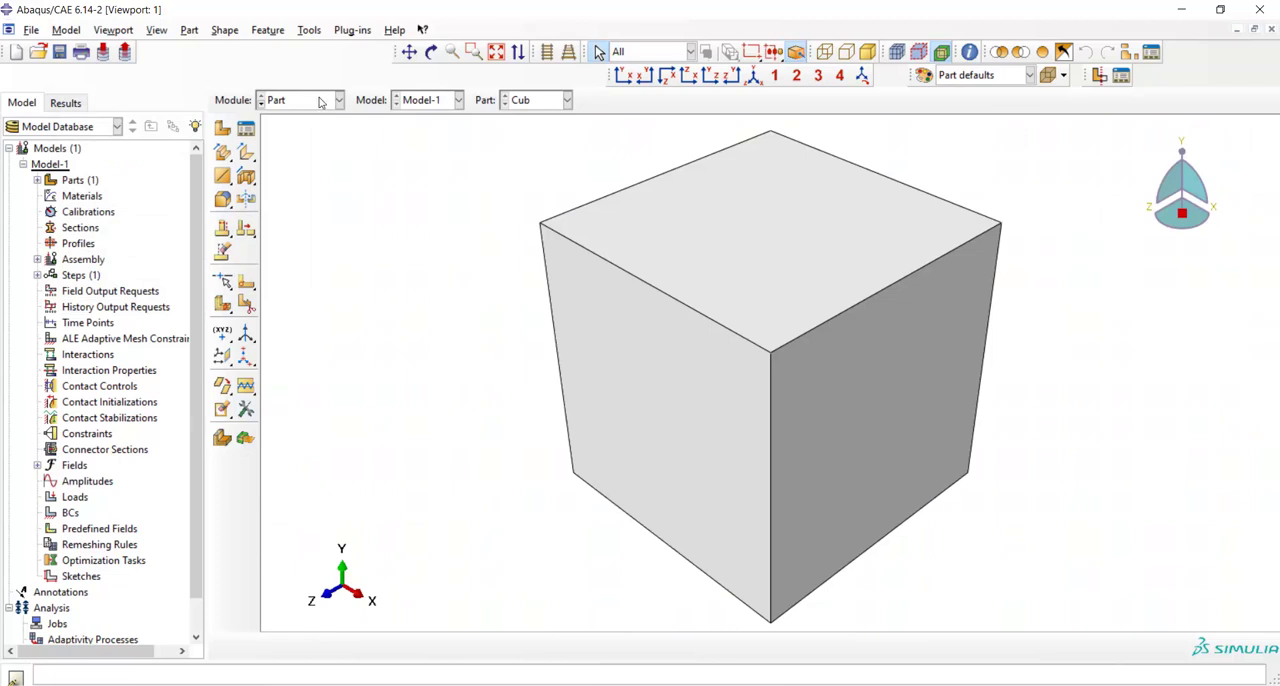
Step: Give Material-1 a mechanical User Material behaviour with constants 2e11 and 0.3
click(320, 99)
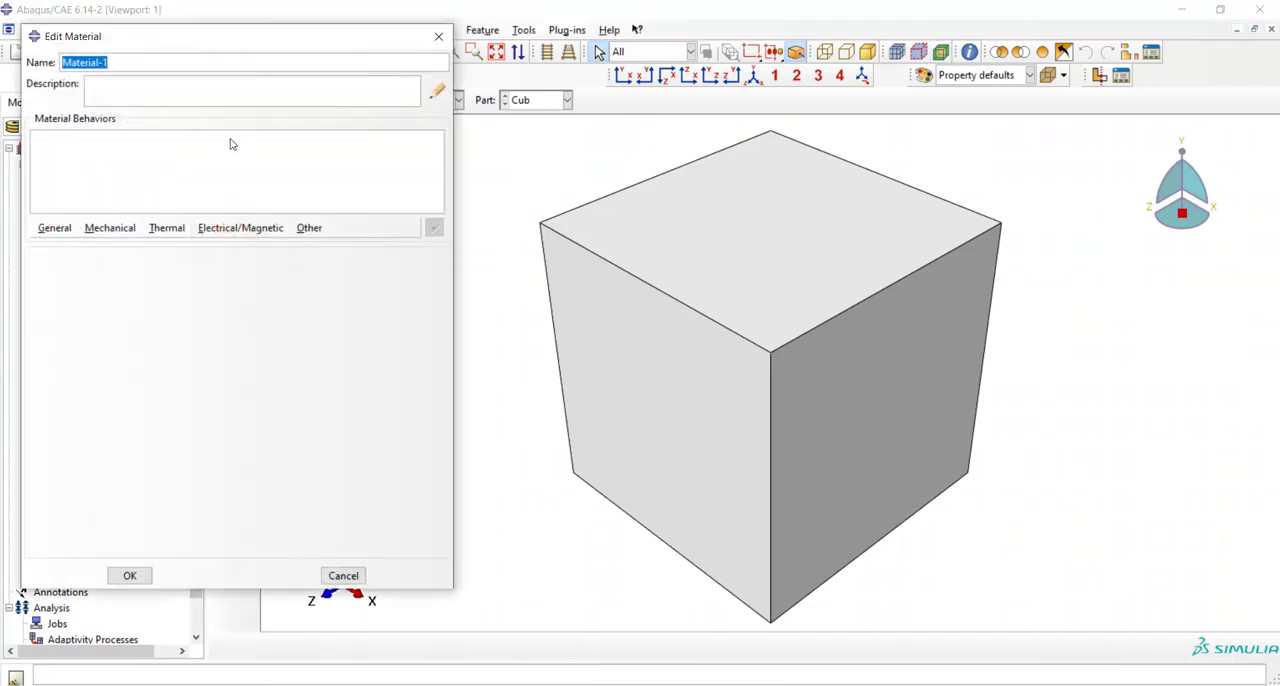
mouse_move(193, 151)
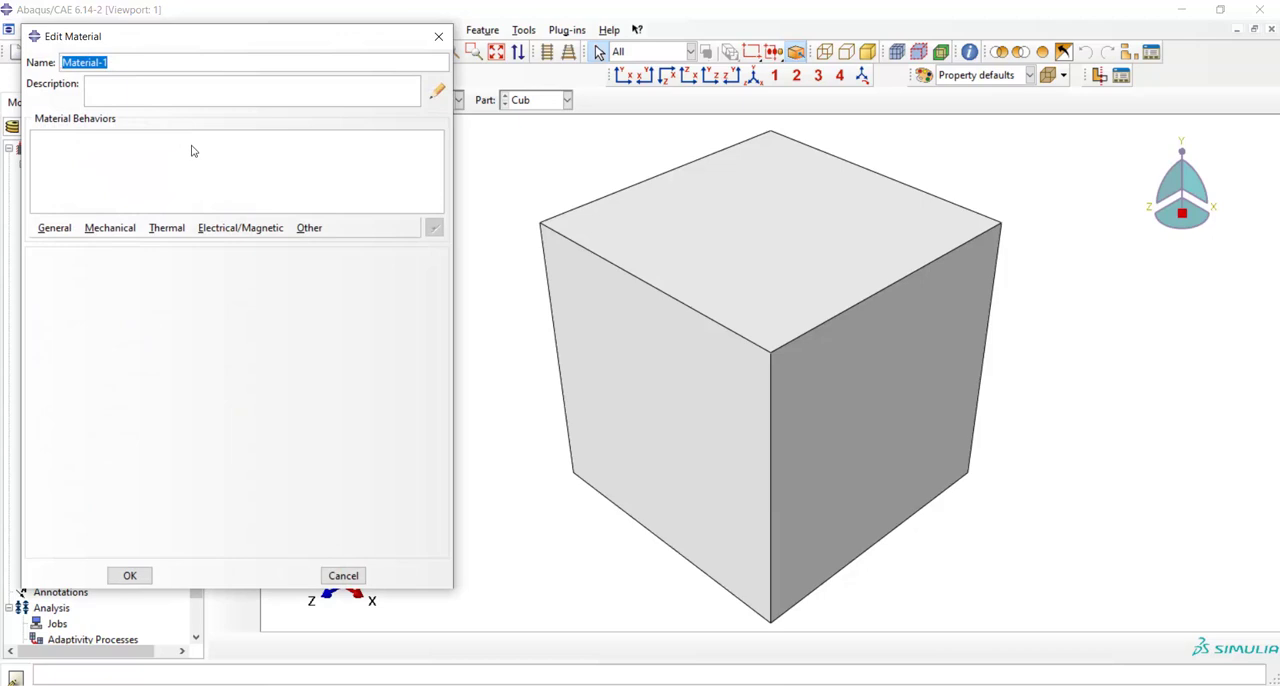
click(54, 227)
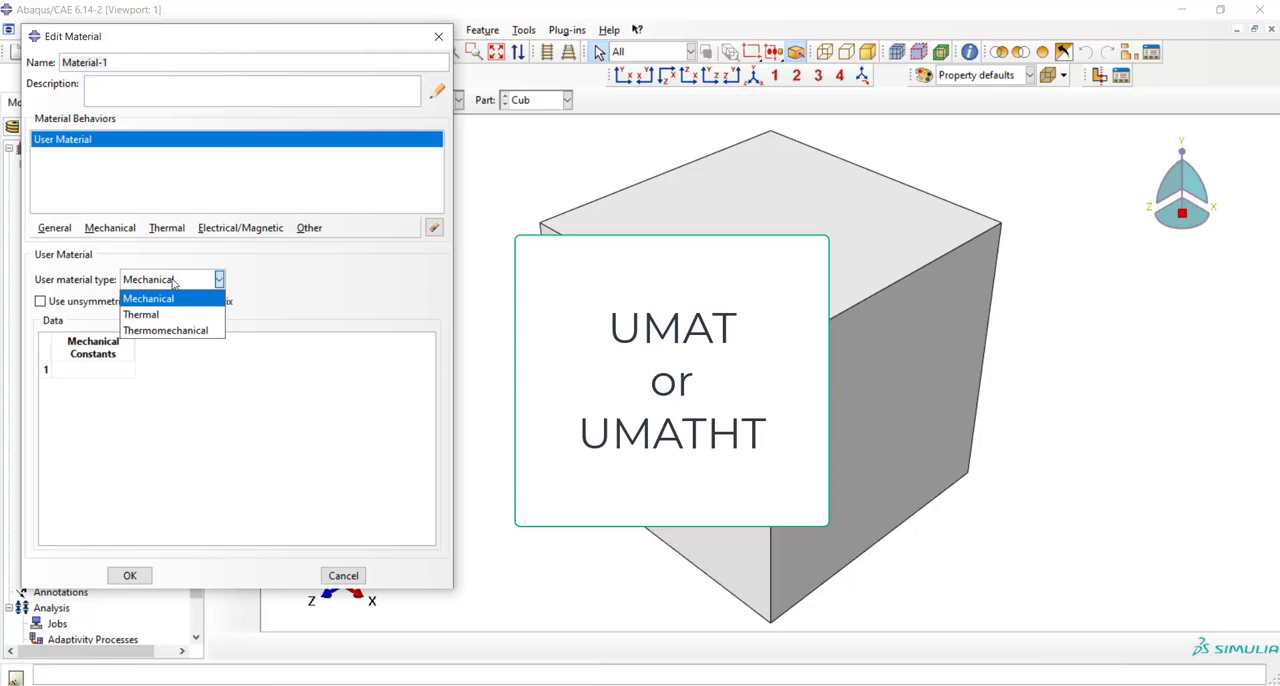
click(149, 299)
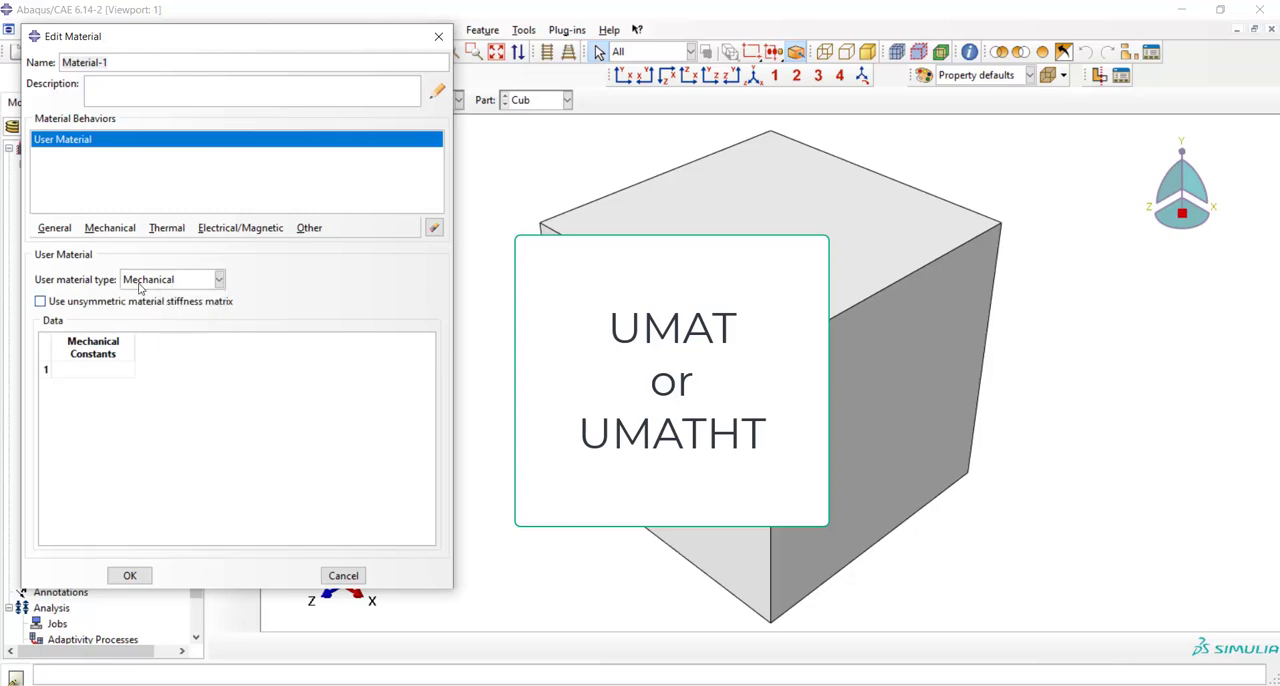
click(90, 370)
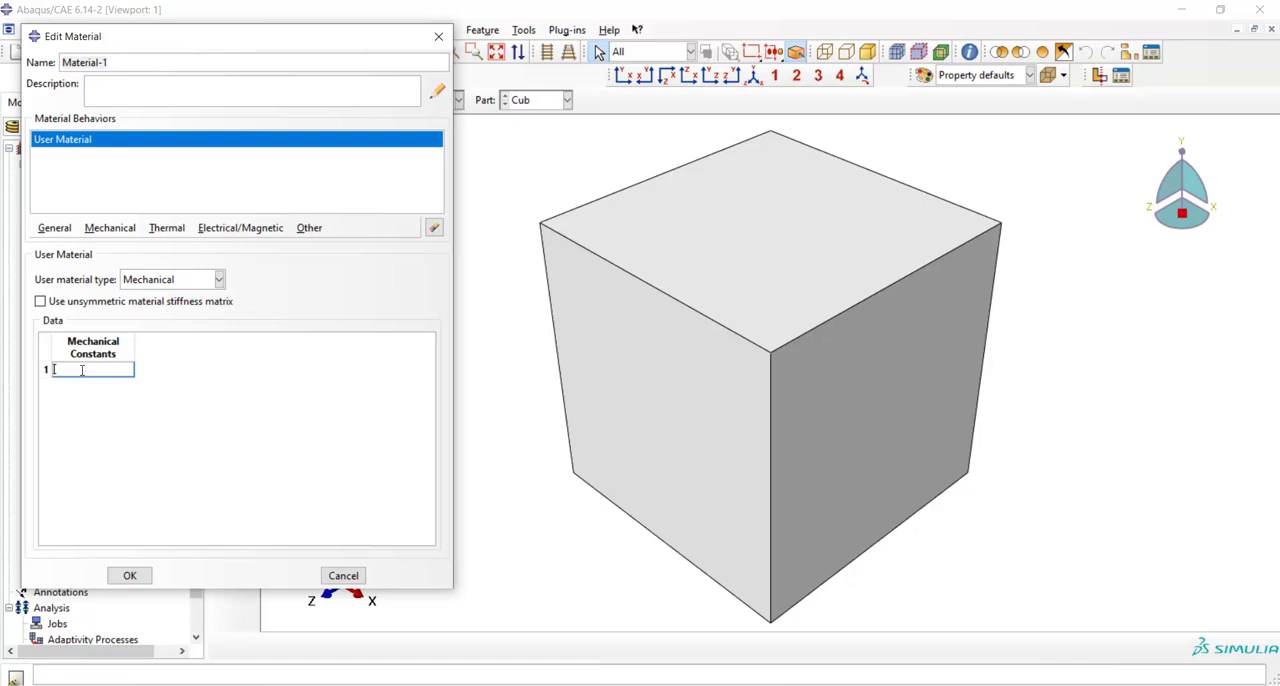
text(2e11)
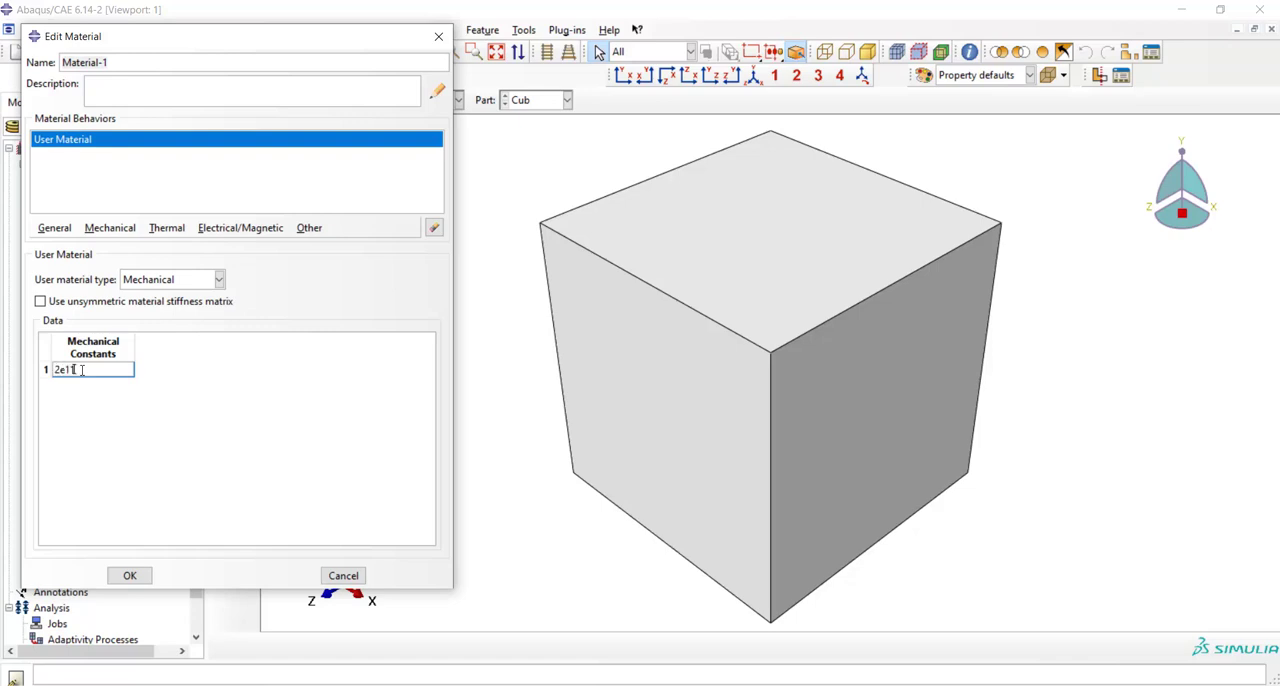
text(0.3)
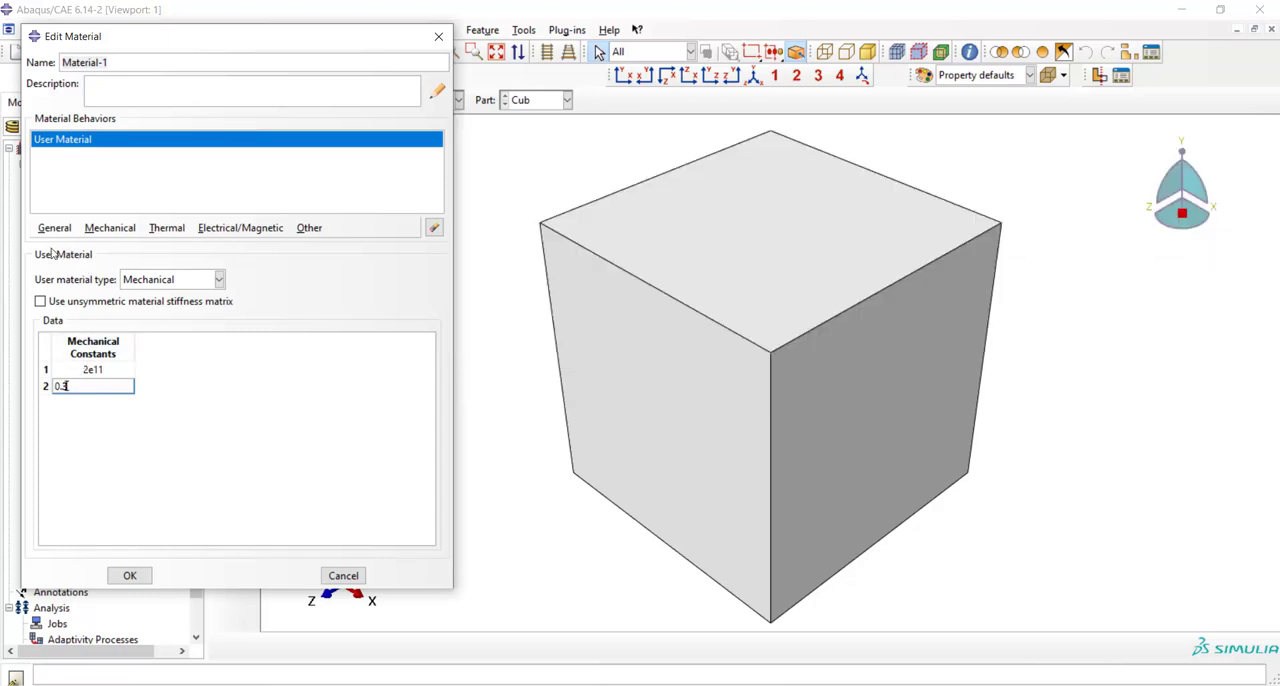
click(54, 227)
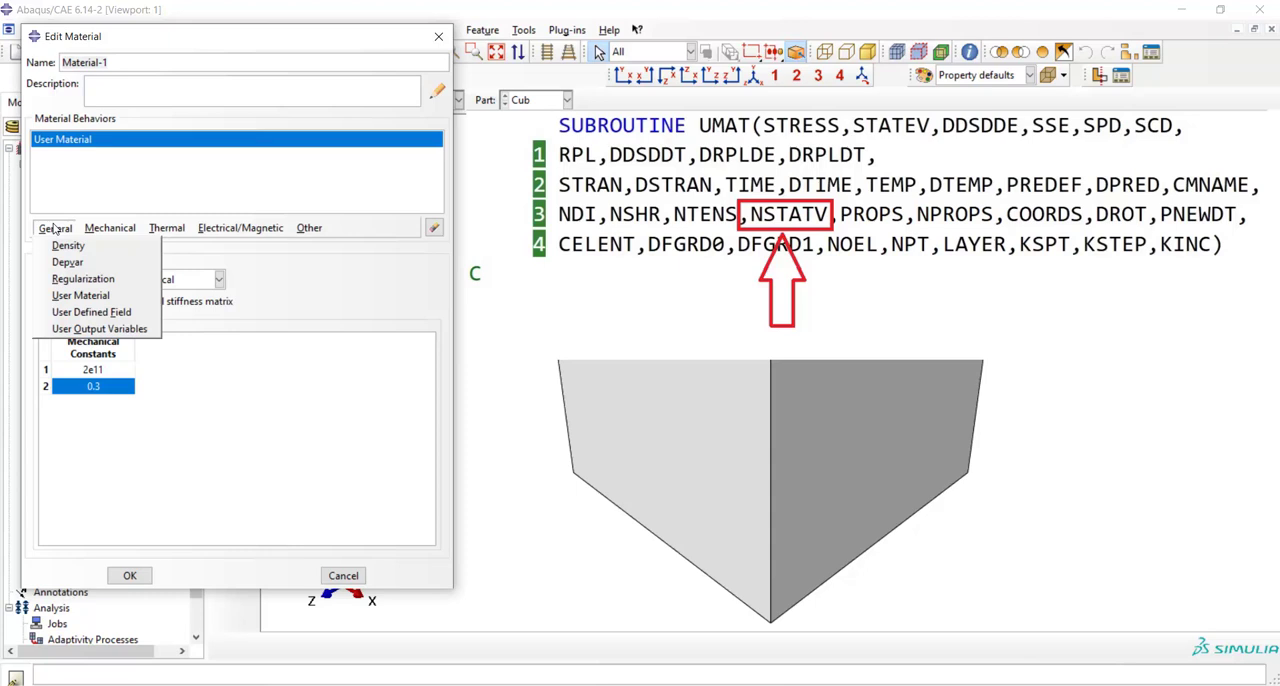
mouse_move(66, 262)
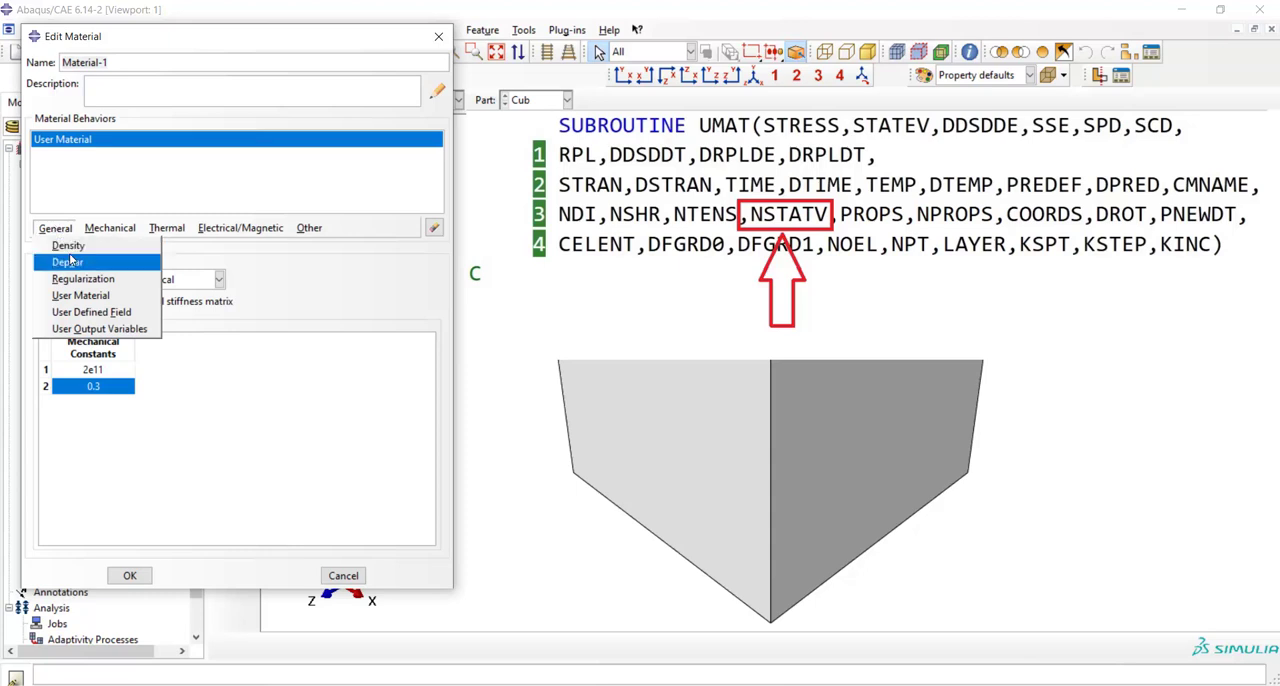
Step: Add a Depvar behaviour with 2 state variables and save Material-1
click(66, 261)
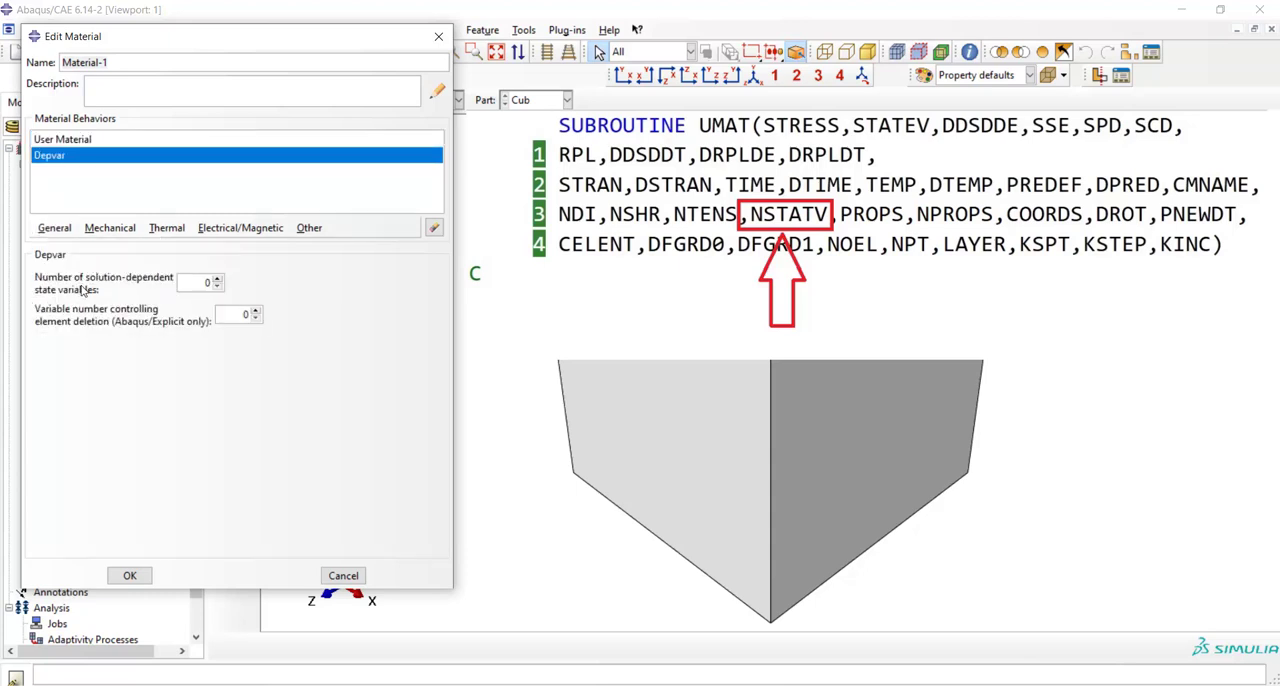
mouse_move(113, 287)
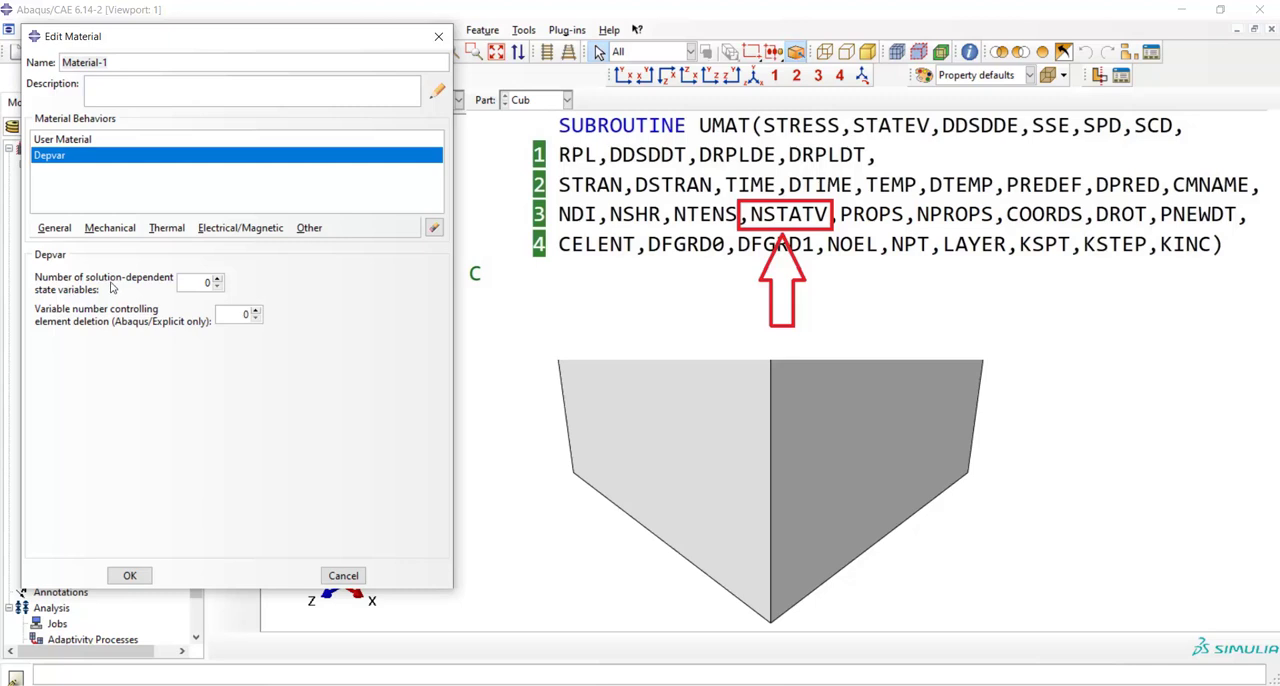
mouse_move(107, 289)
text(2)
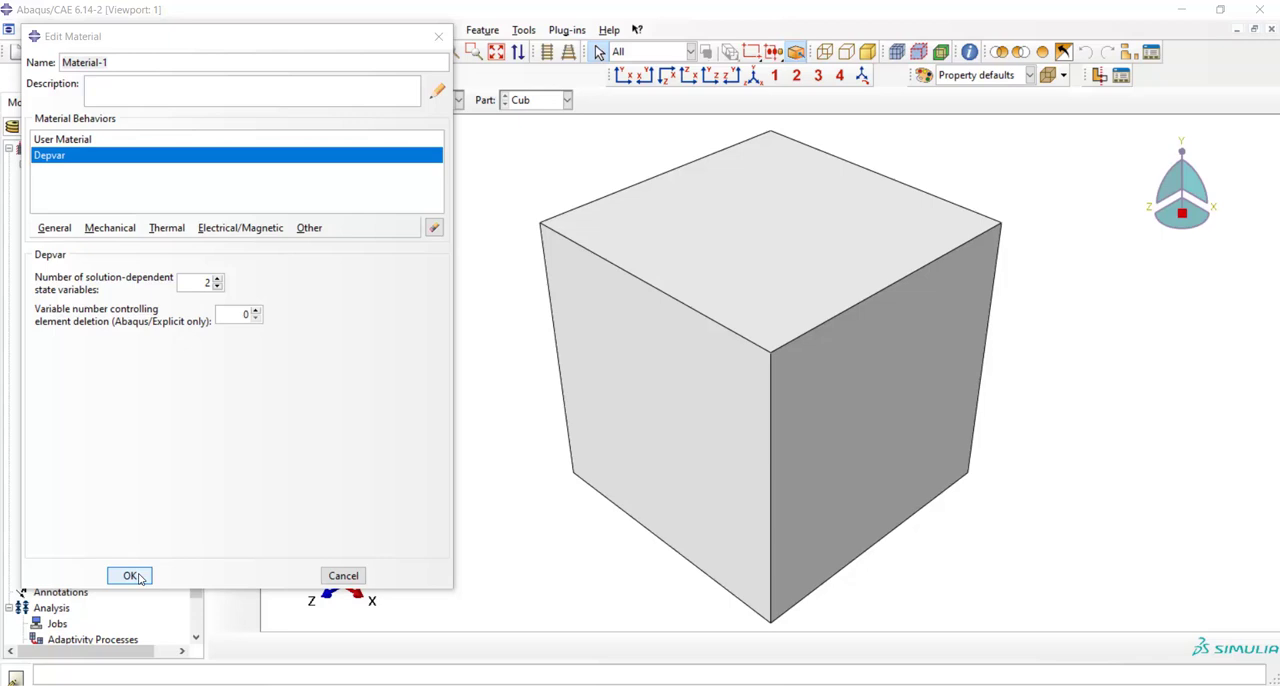
click(125, 575)
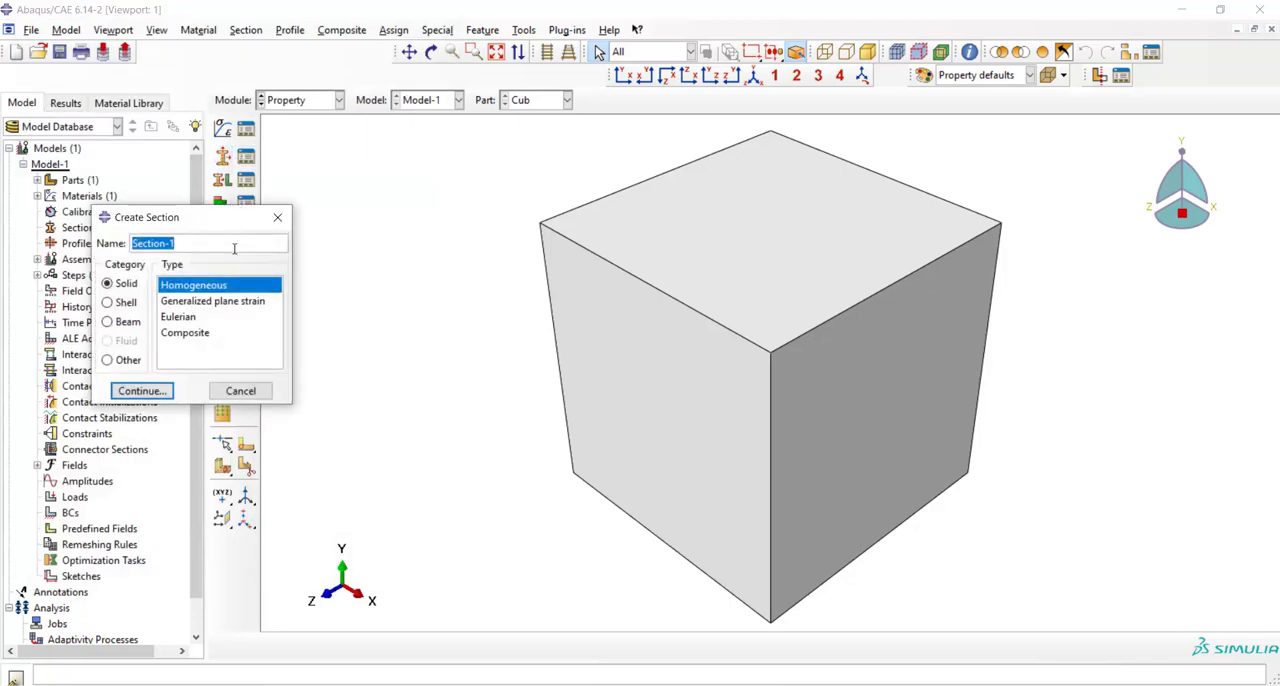
Step: Assign the Material-1 section to the whole cube region
click(142, 390)
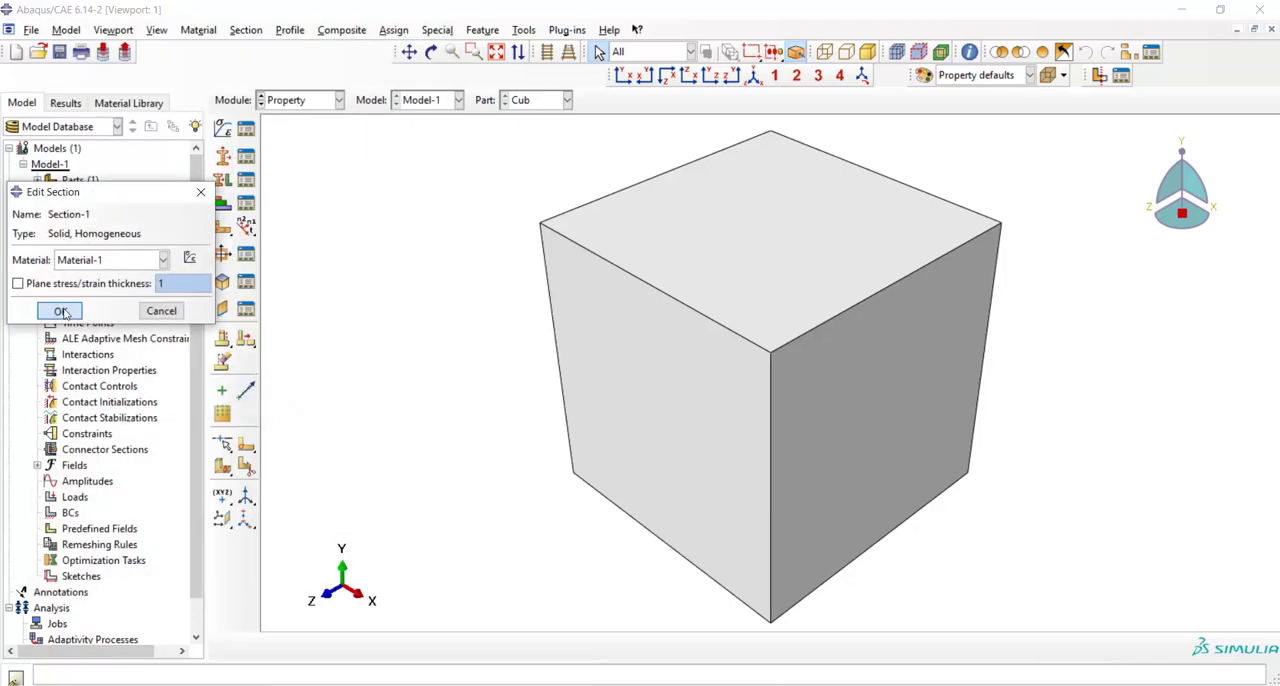
click(58, 310)
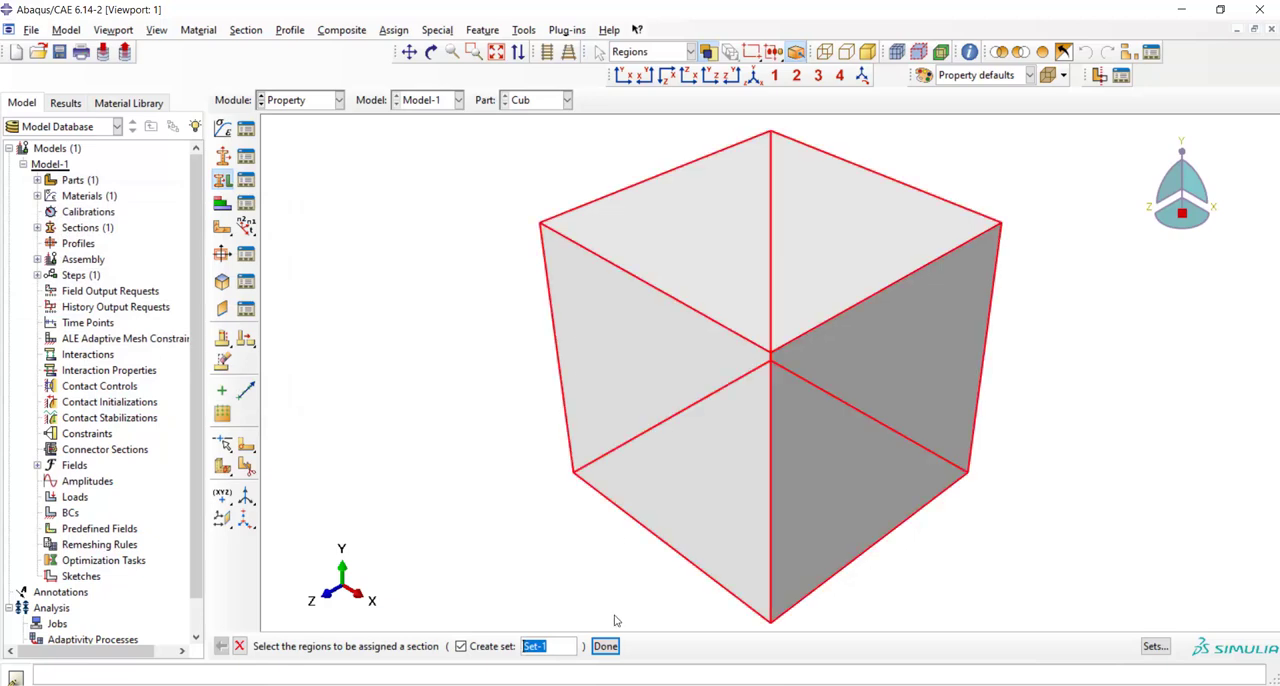
click(604, 646)
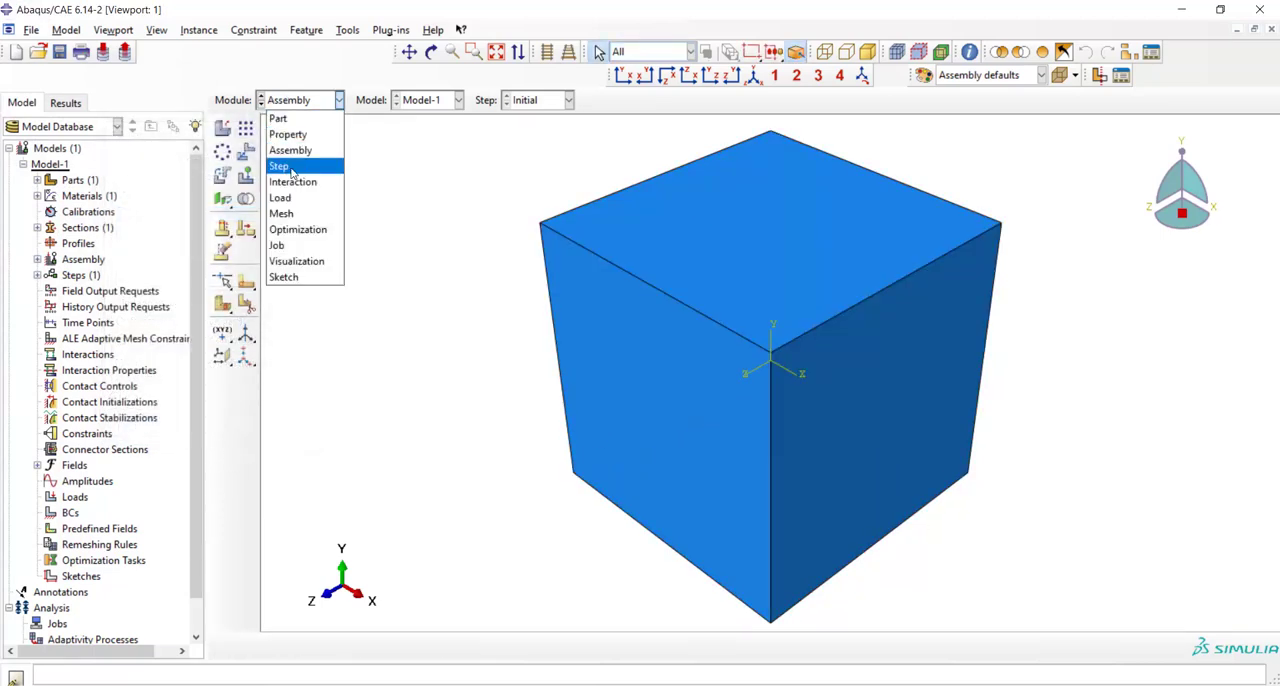
Step: Create Static, General Step-1 after Initial with an initial increment of 0.5
click(279, 165)
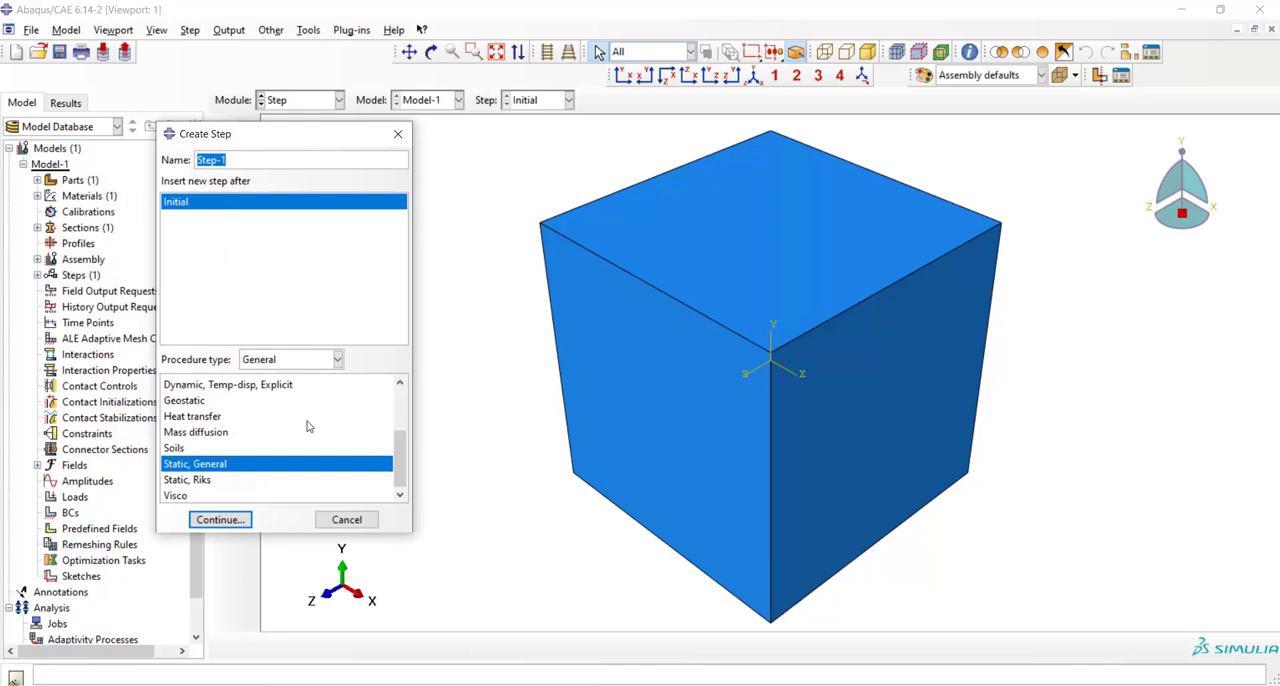
click(219, 519)
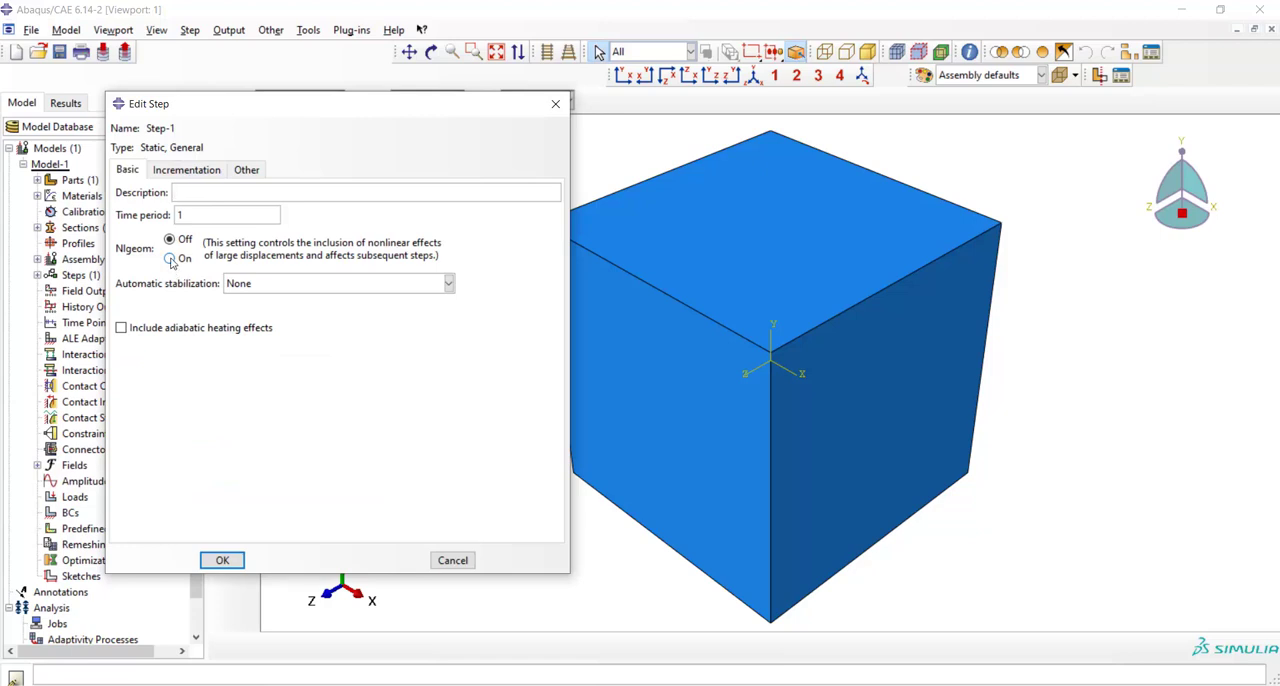
click(185, 169)
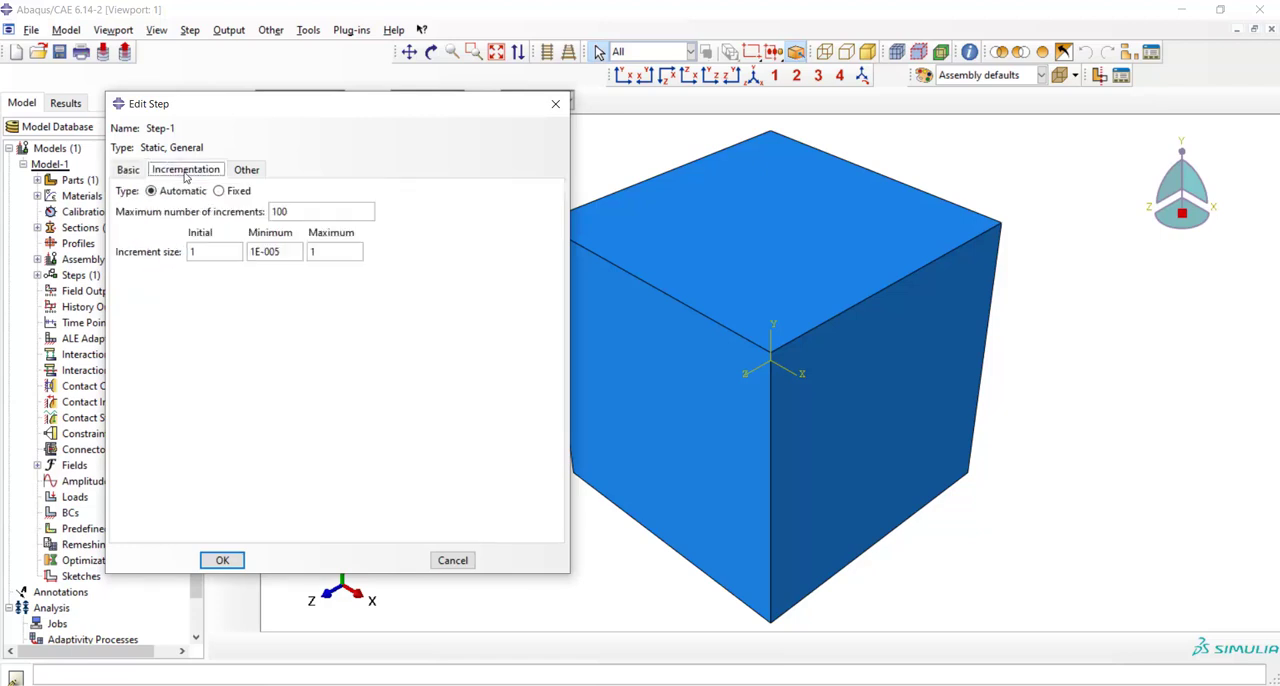
click(210, 251)
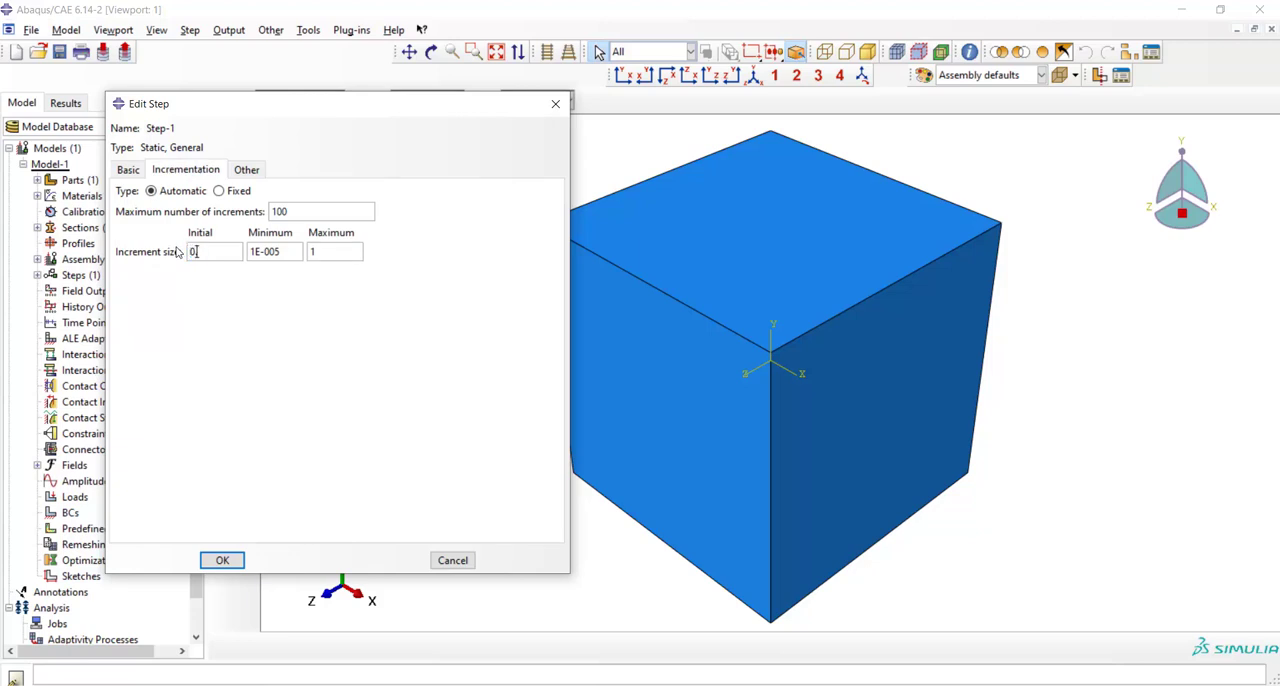
text(0.5)
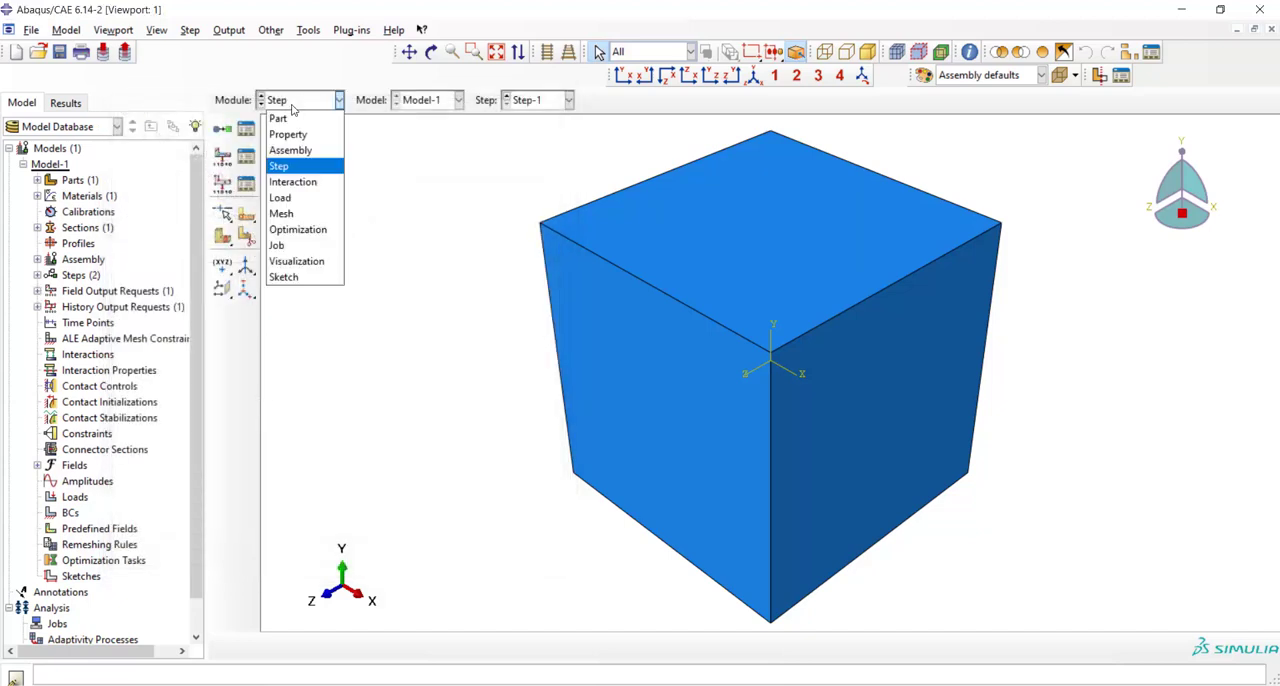
Step: Add symmetry boundary conditions on the cube's left face and a second face
click(280, 197)
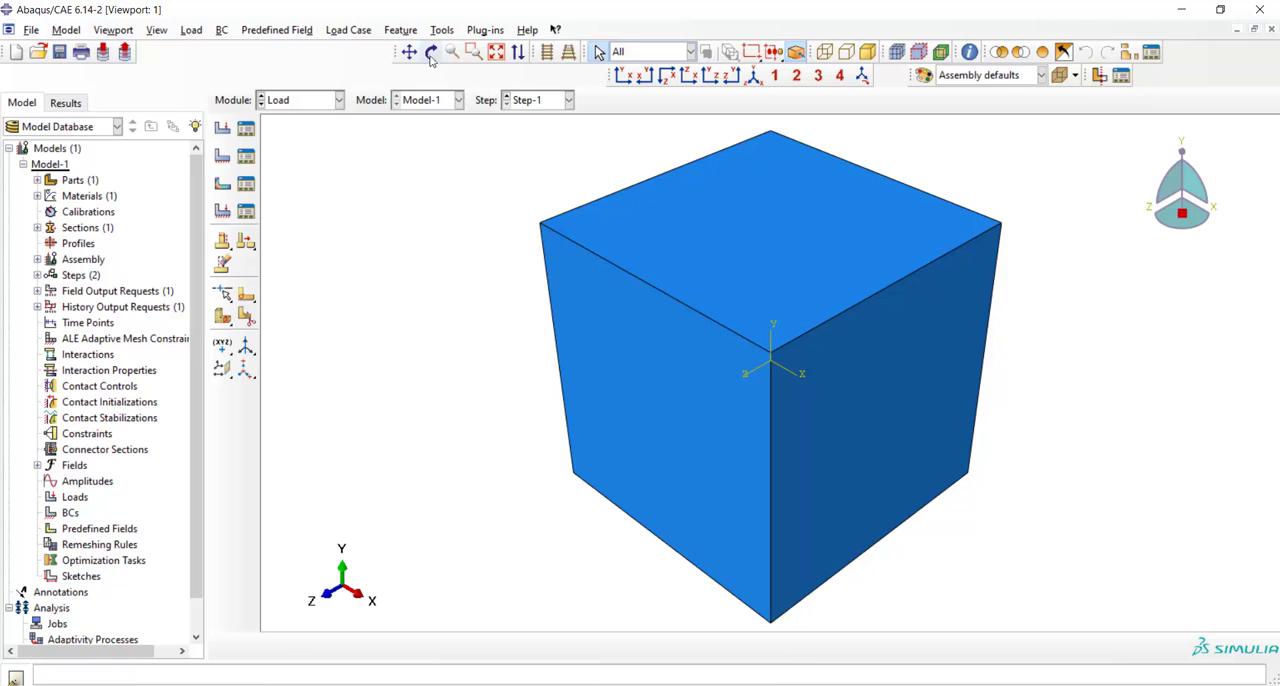
click(429, 52)
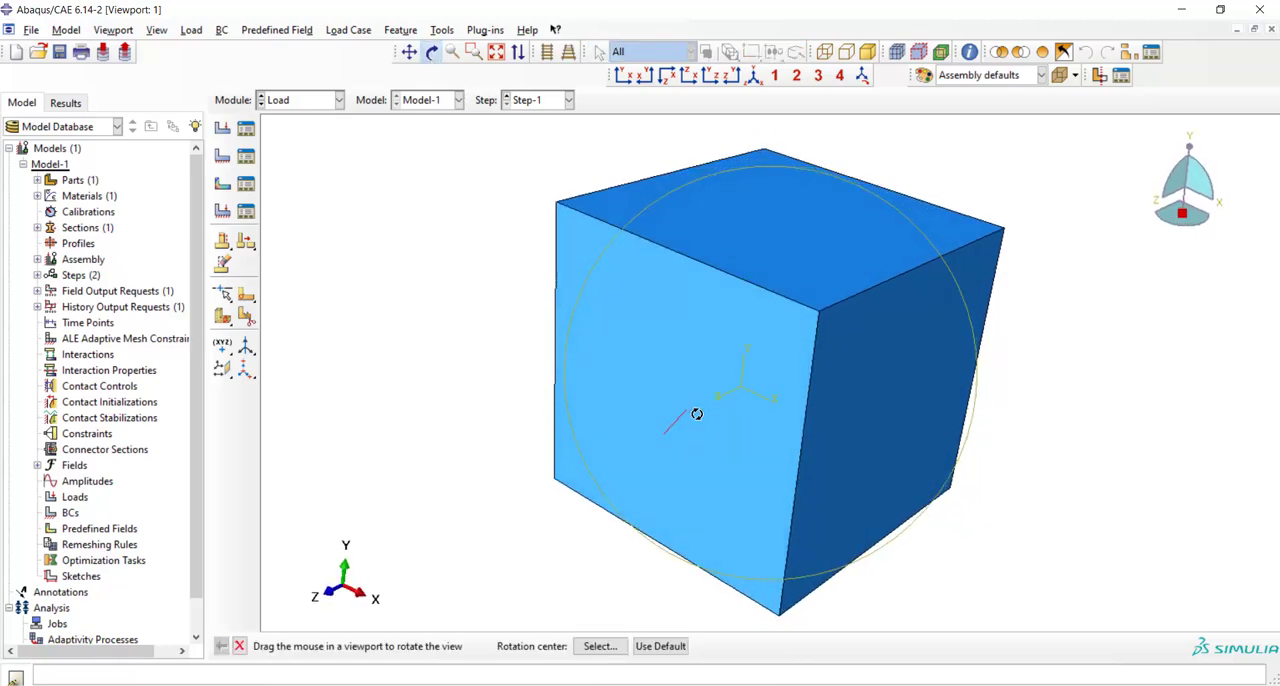
drag(697, 414, 890, 451)
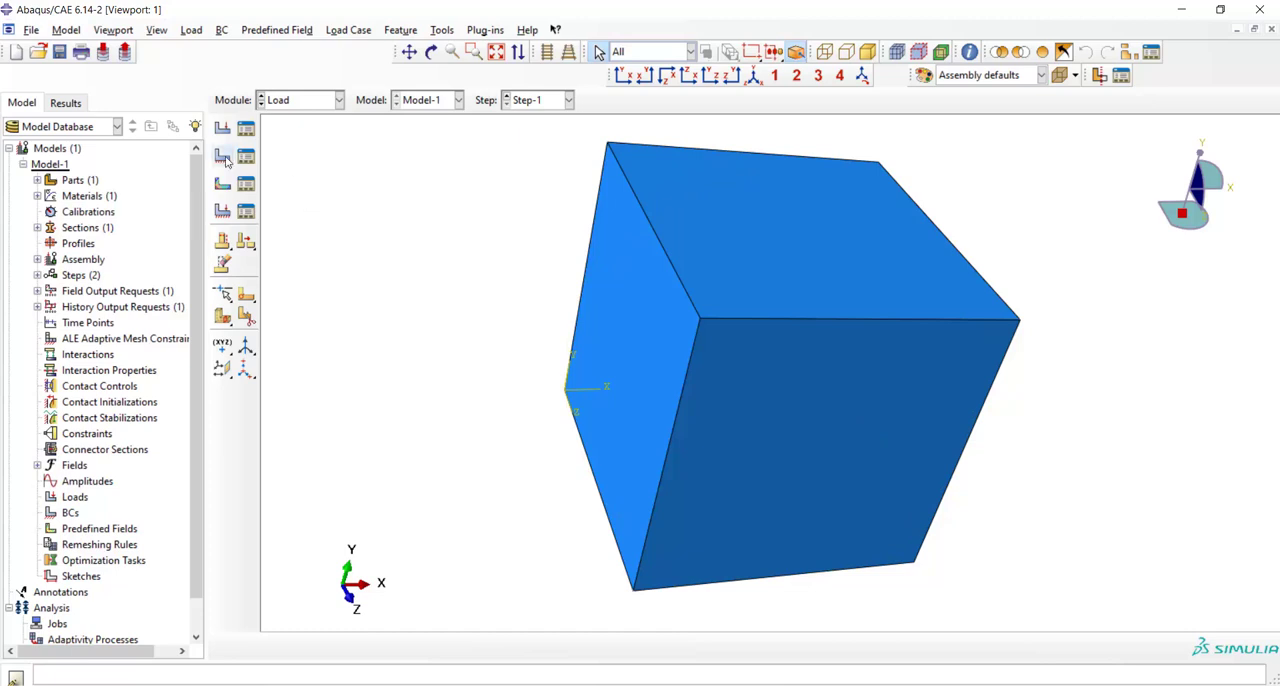
click(222, 156)
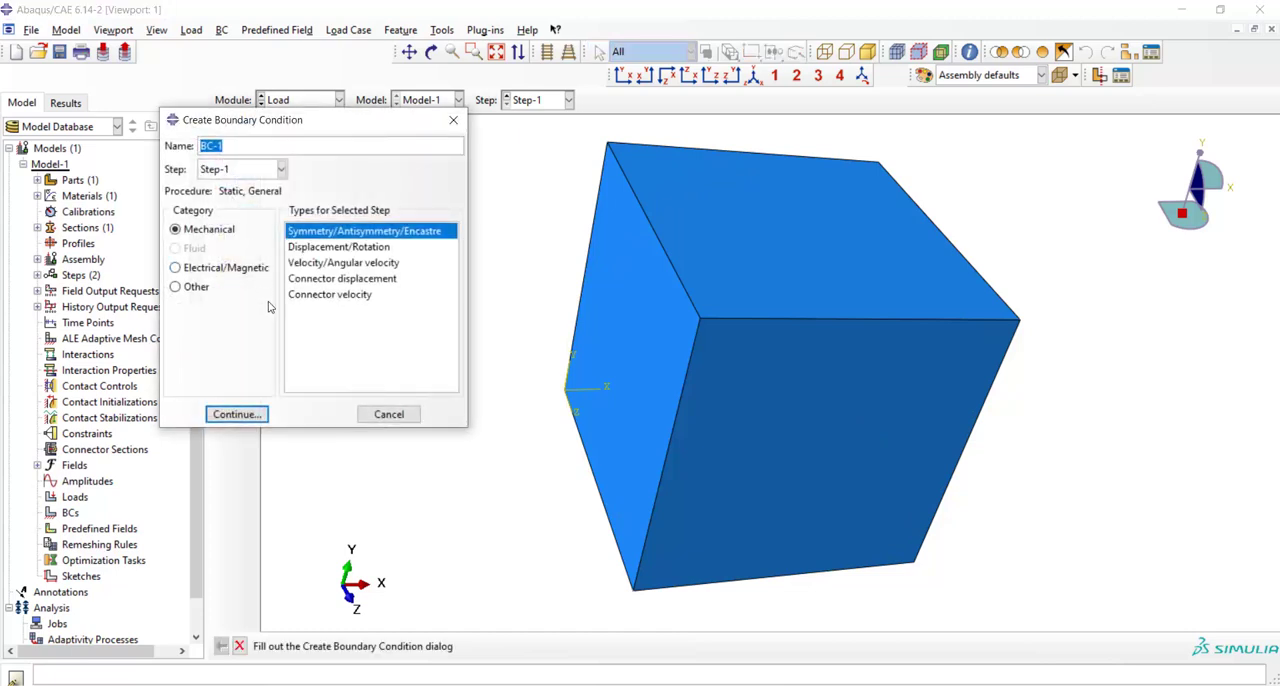
click(236, 414)
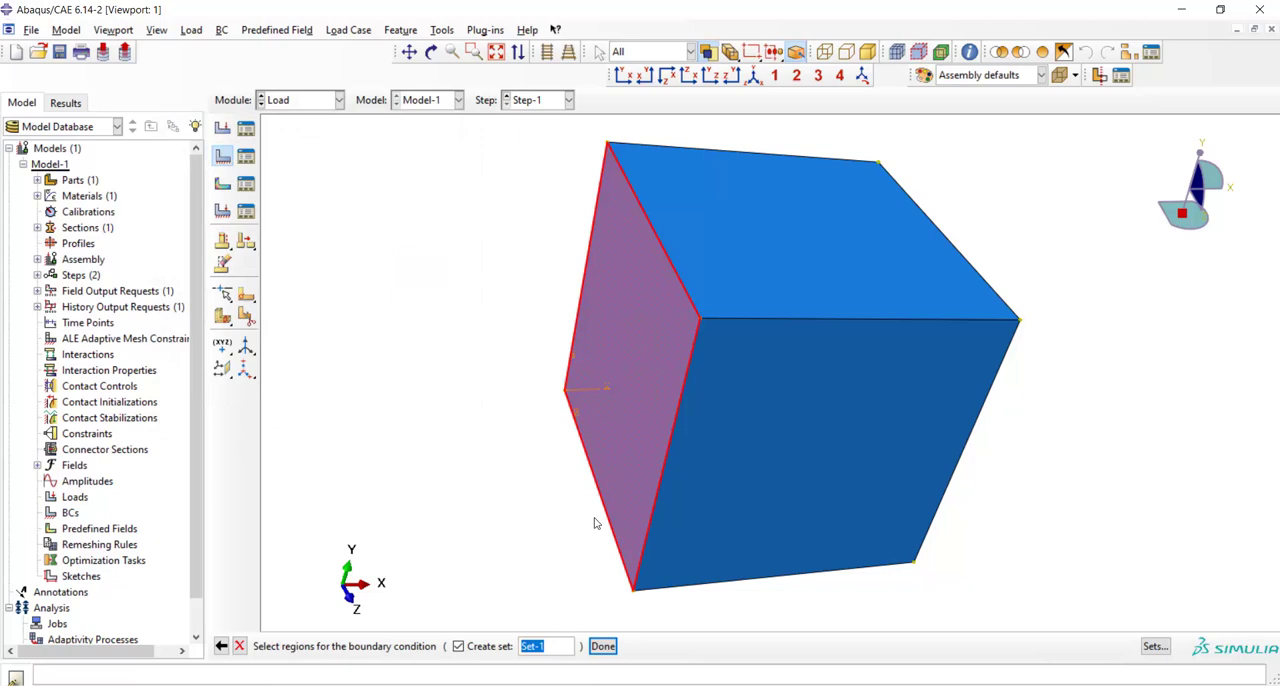
click(602, 646)
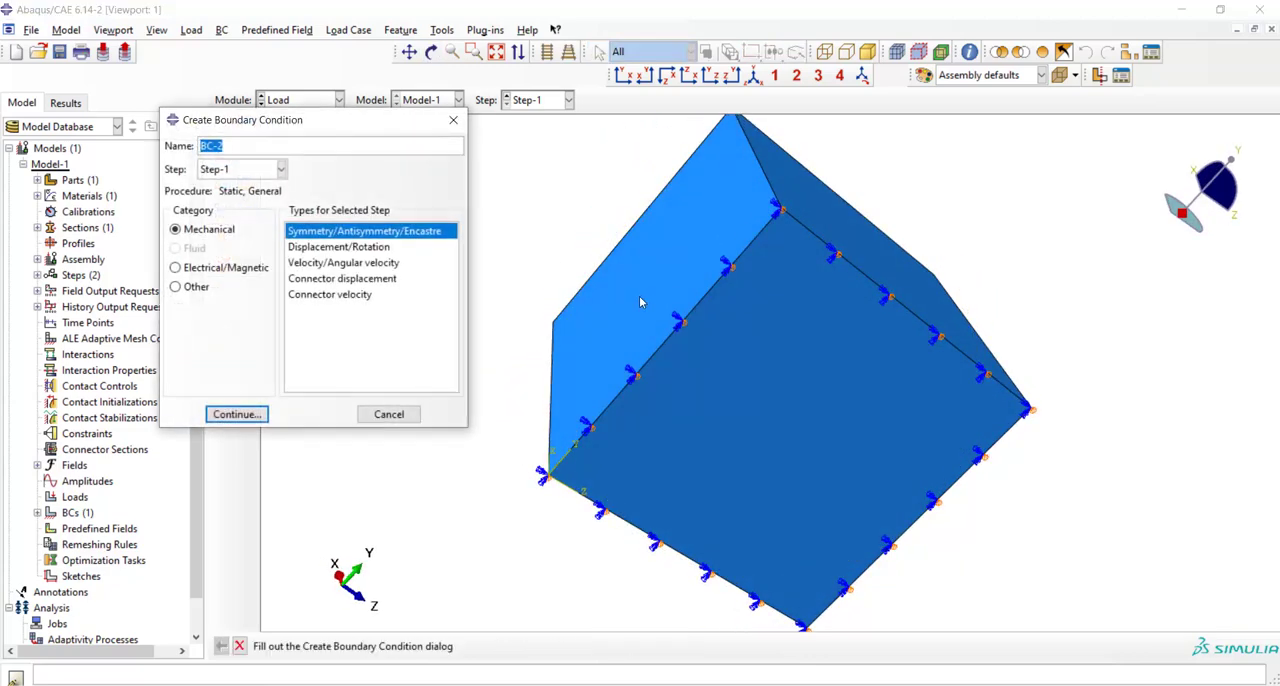
click(236, 414)
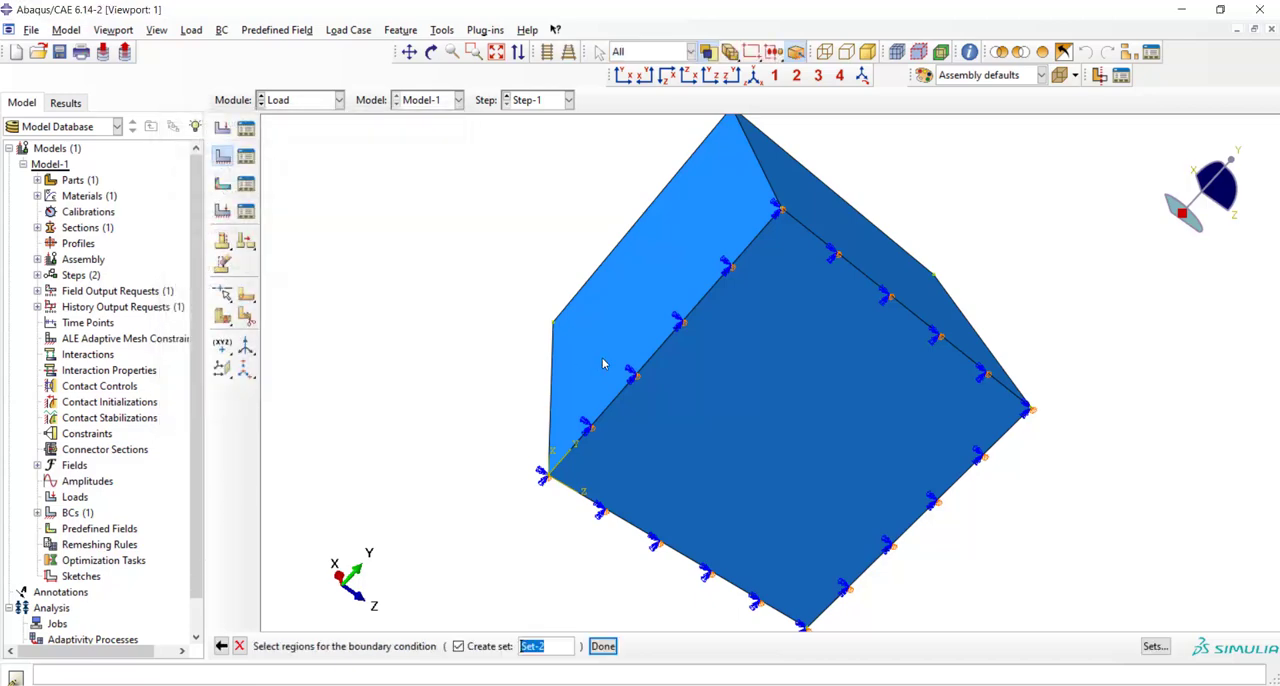
click(602, 646)
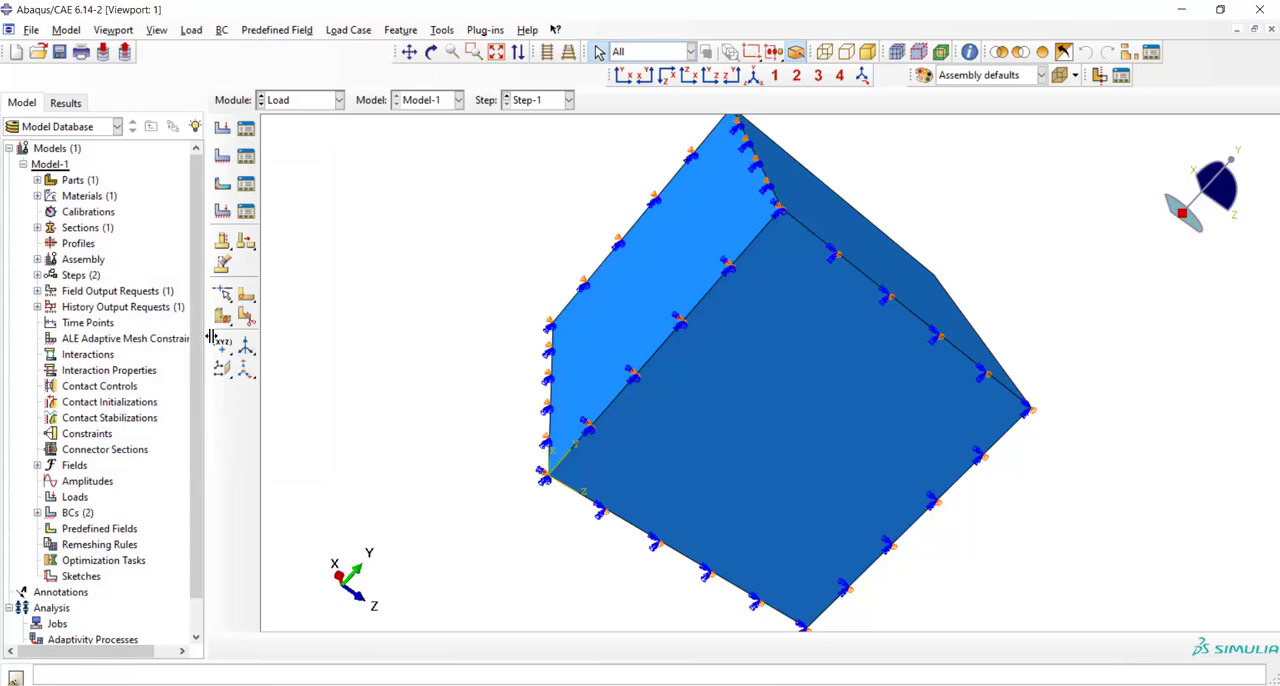
Step: Add a third boundary condition, YSYMM, on the lower front face
click(421, 52)
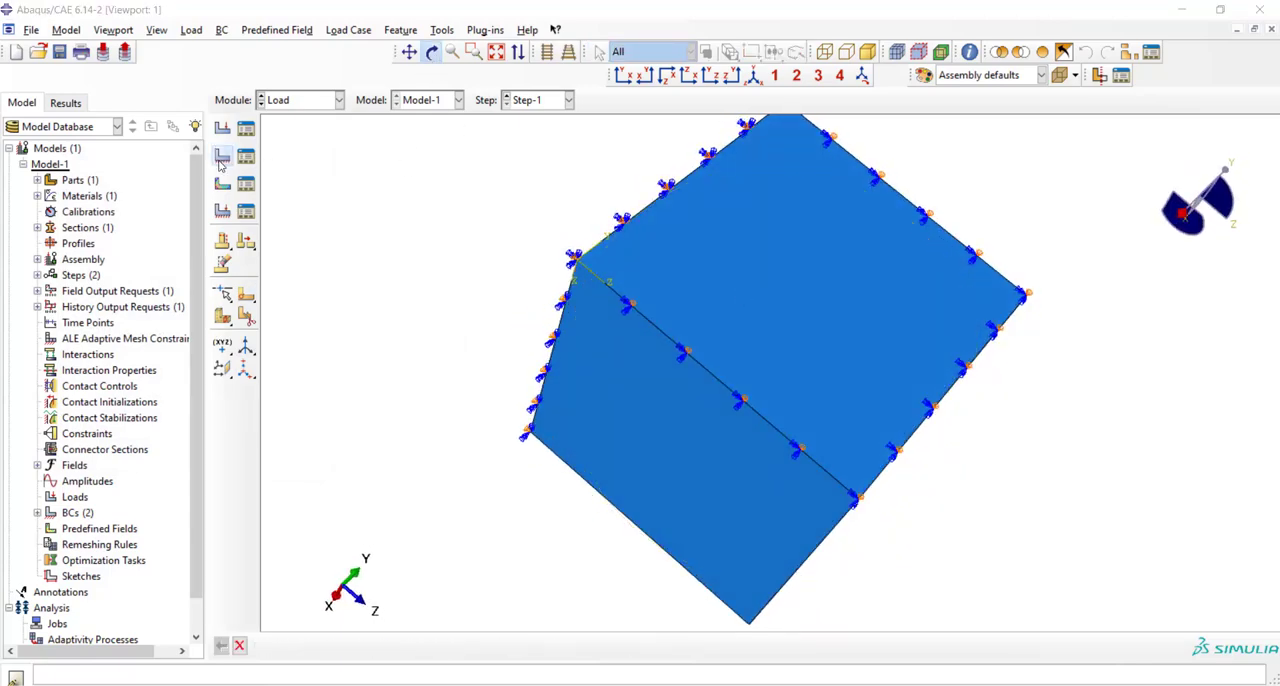
click(223, 157)
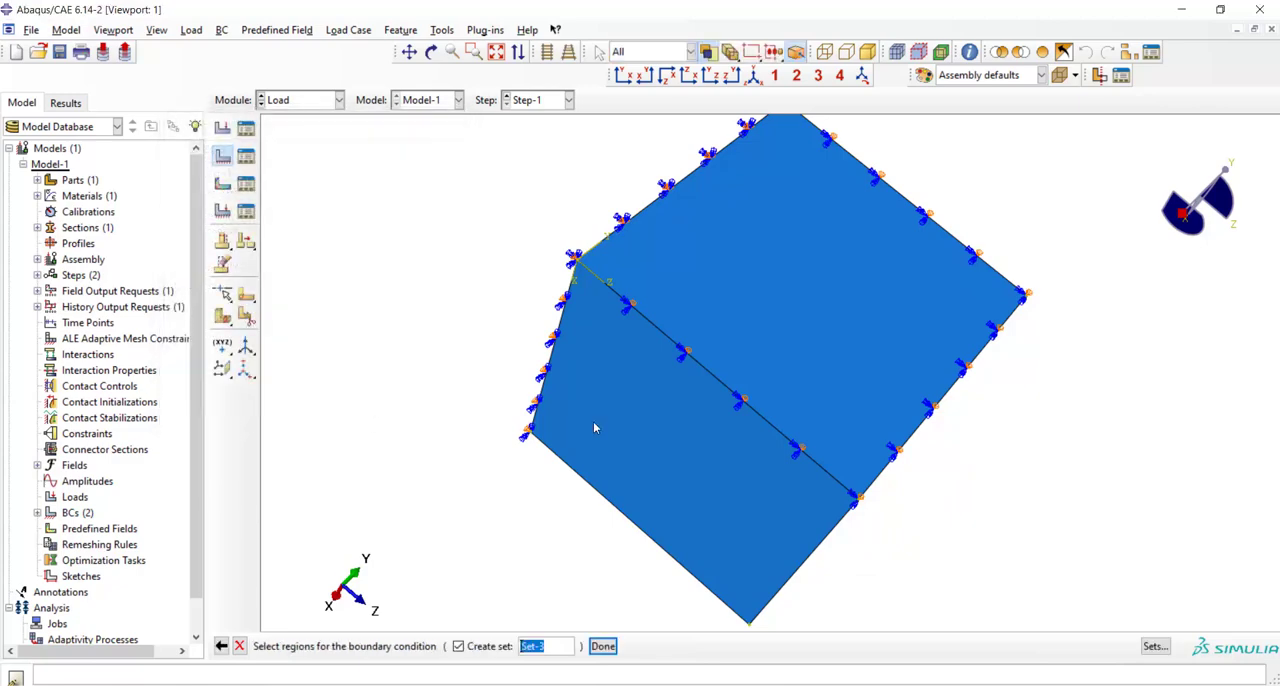
click(603, 646)
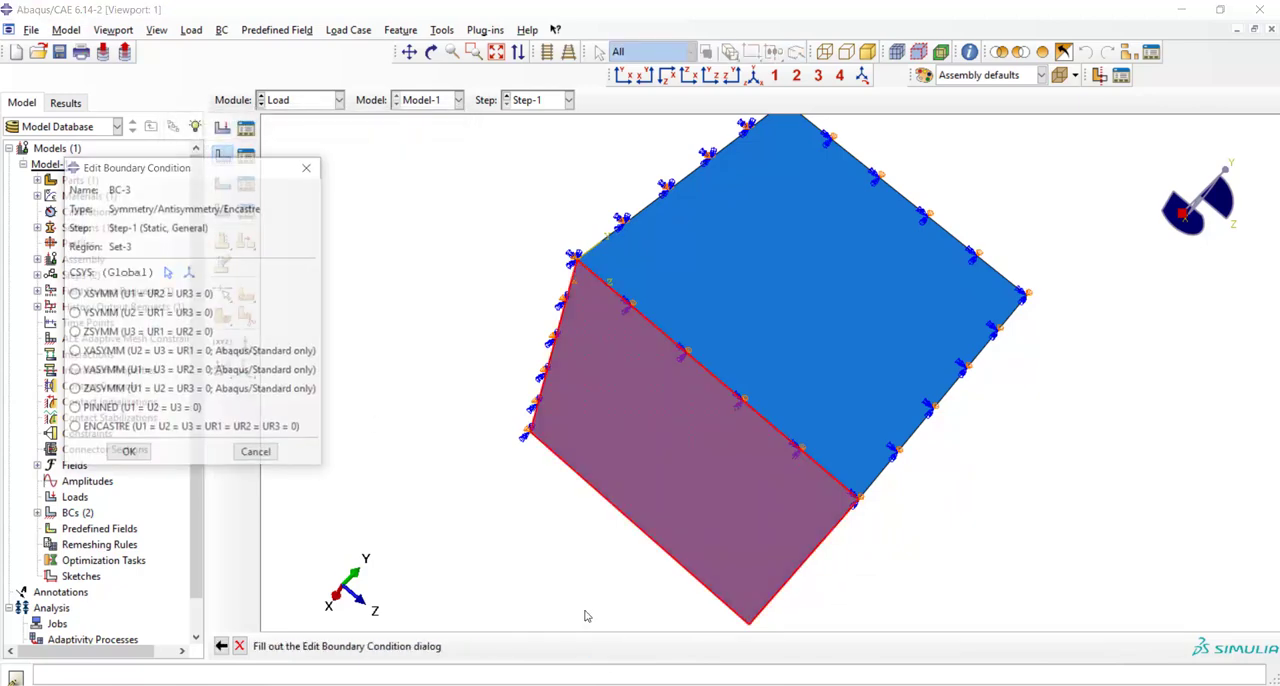
click(73, 313)
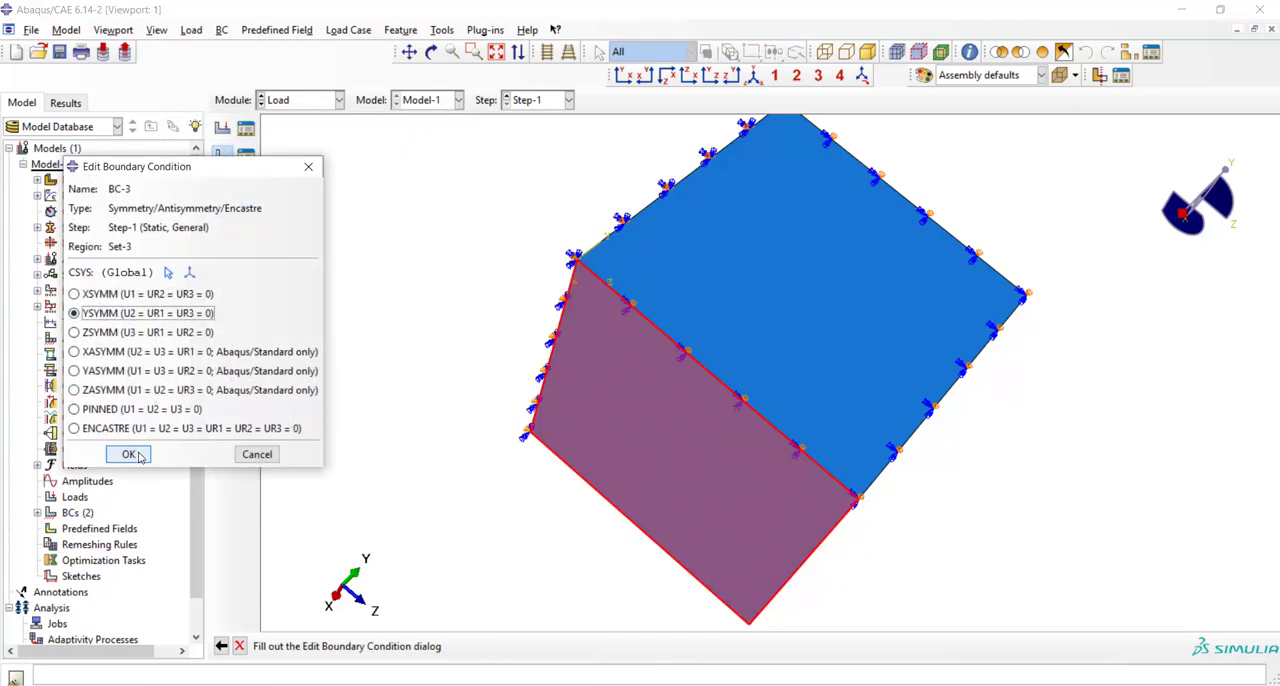
click(128, 454)
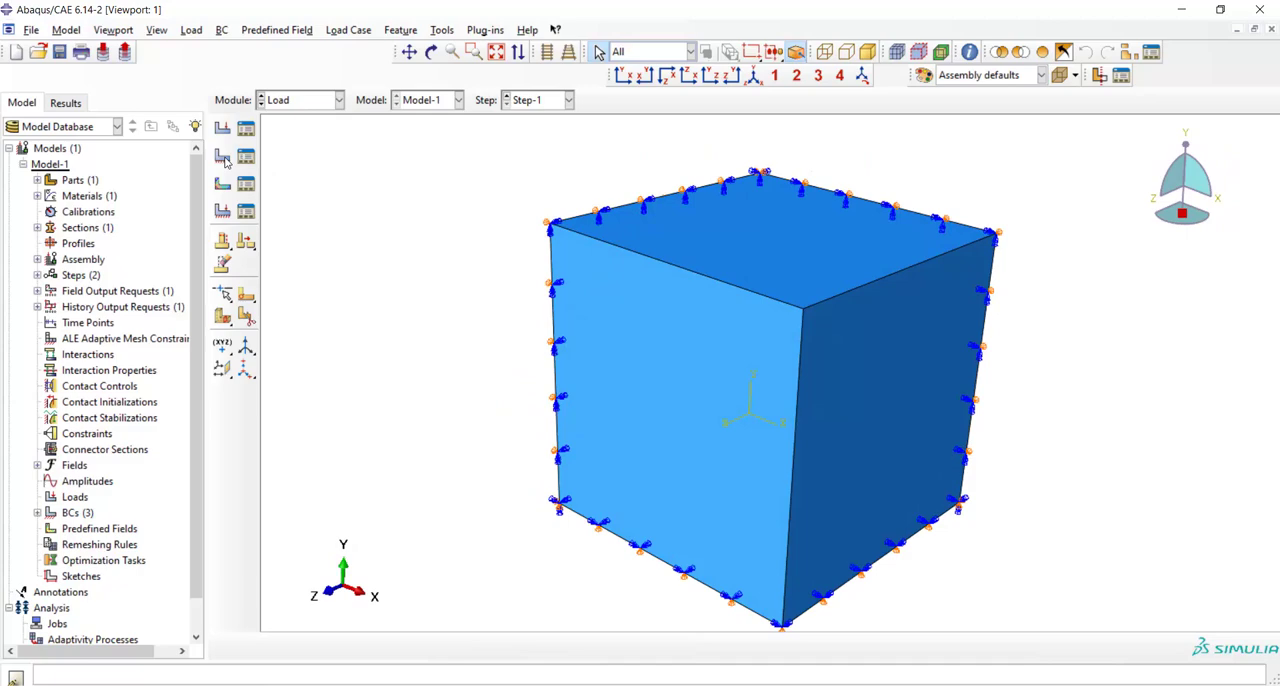
Step: Apply a 0.001 U1 displacement BC to the right face and enter the Mesh module
click(223, 158)
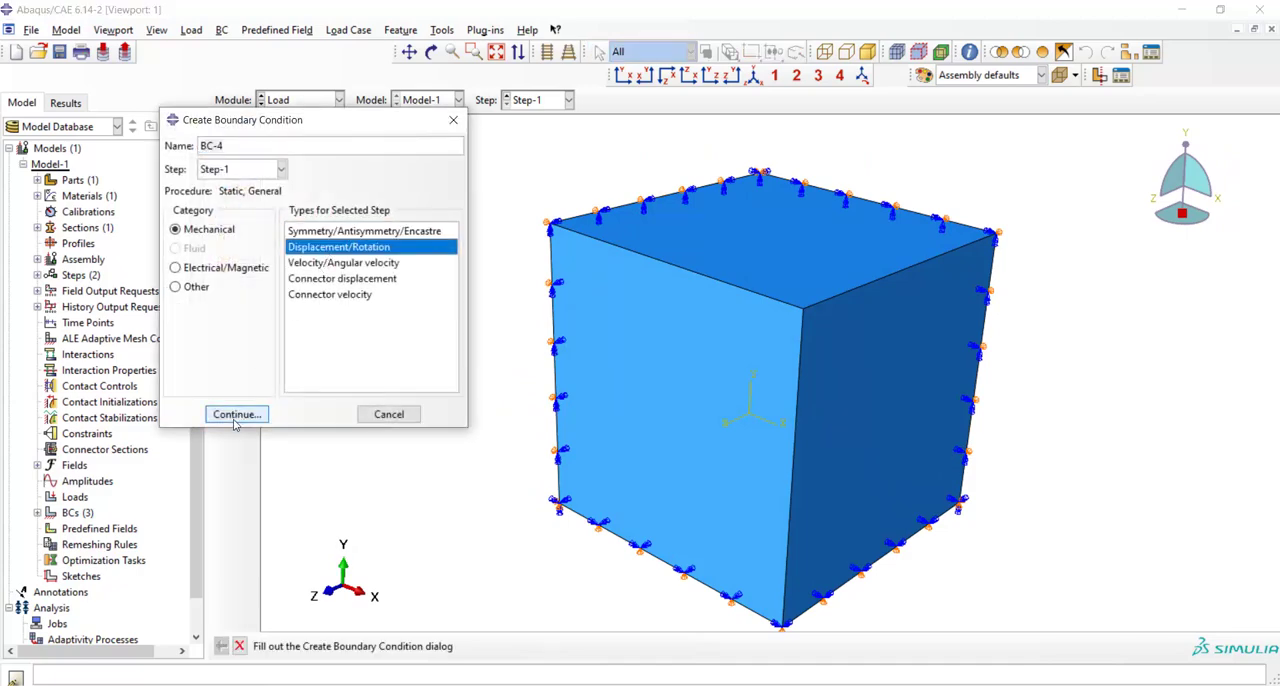
click(236, 414)
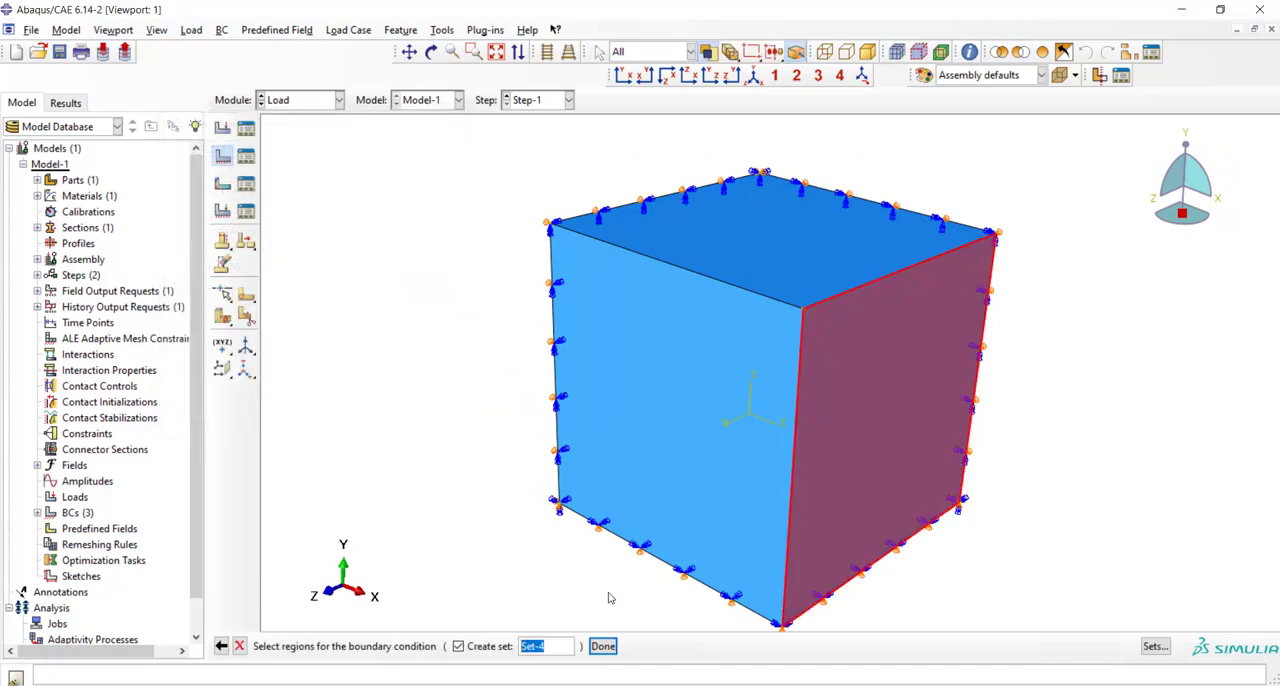
click(603, 646)
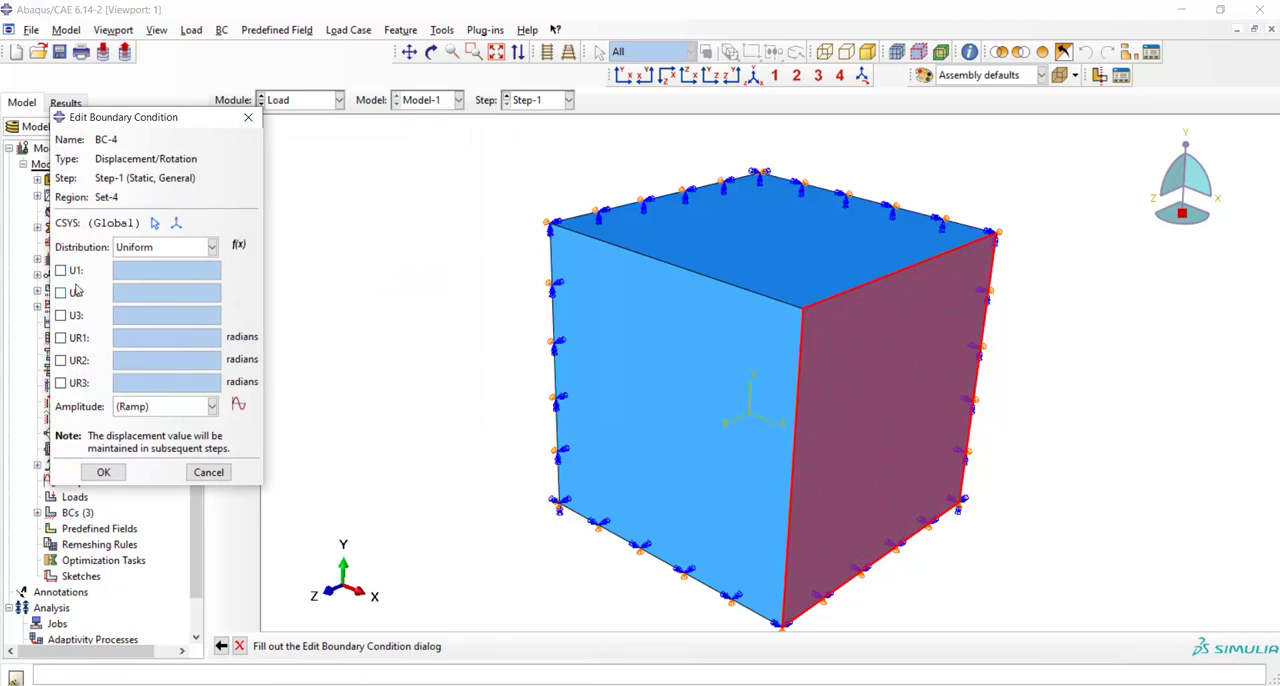
text(0.001)
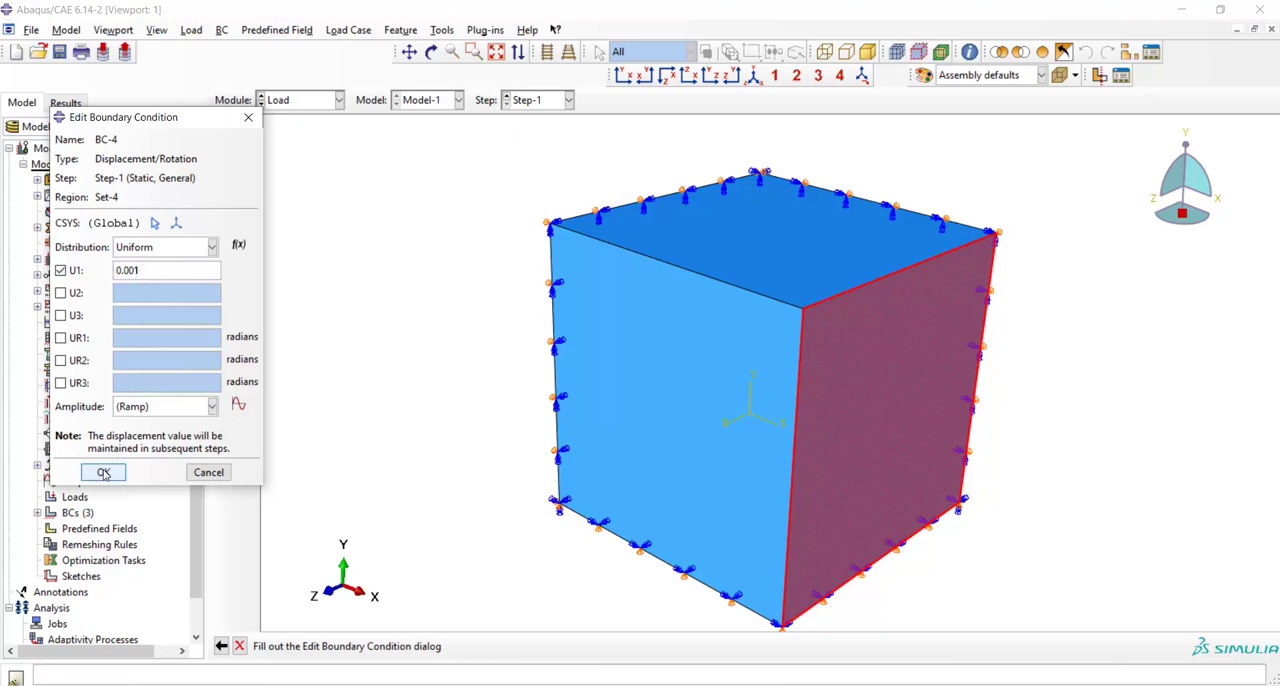
click(103, 472)
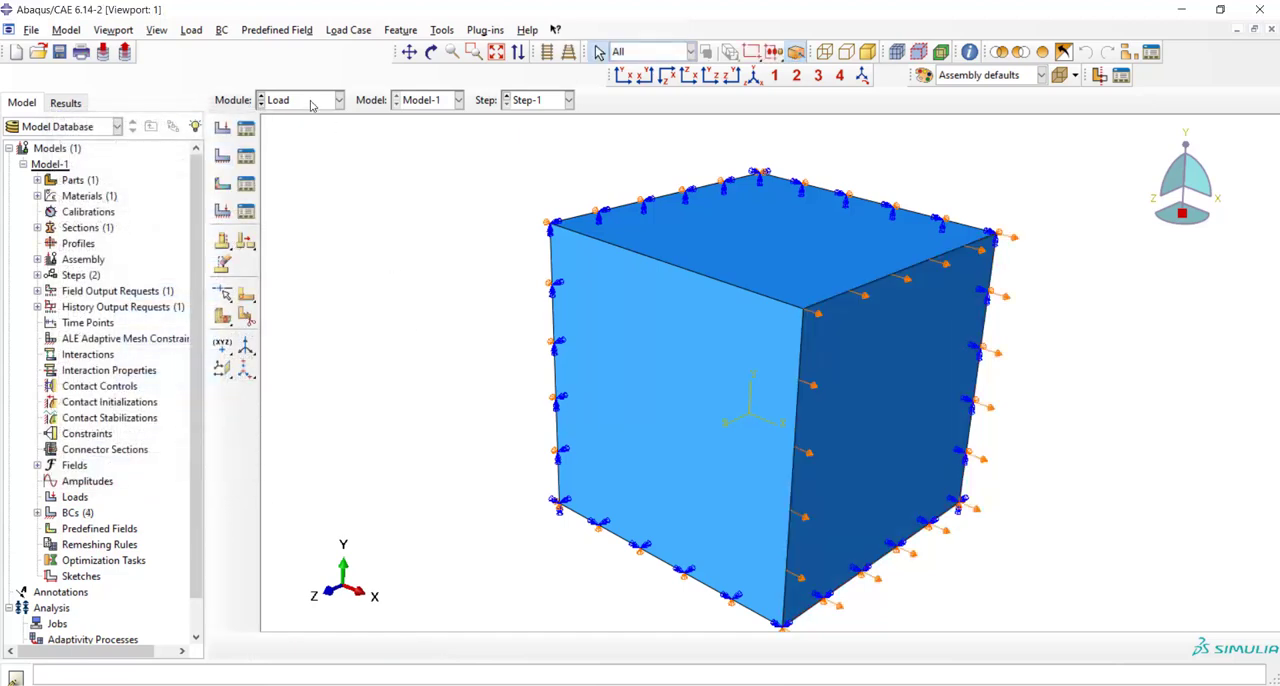
click(338, 99)
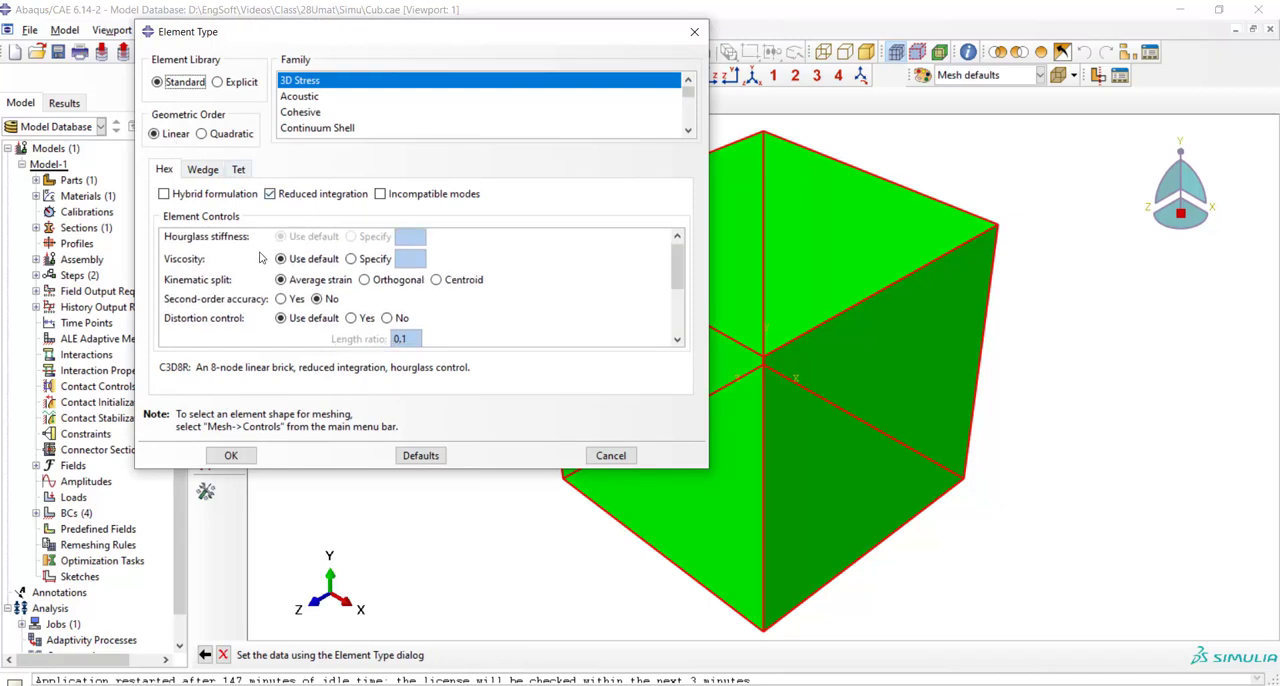
Step: Set the C3D8R element type to use enhanced hourglass control
scroll(down, 3)
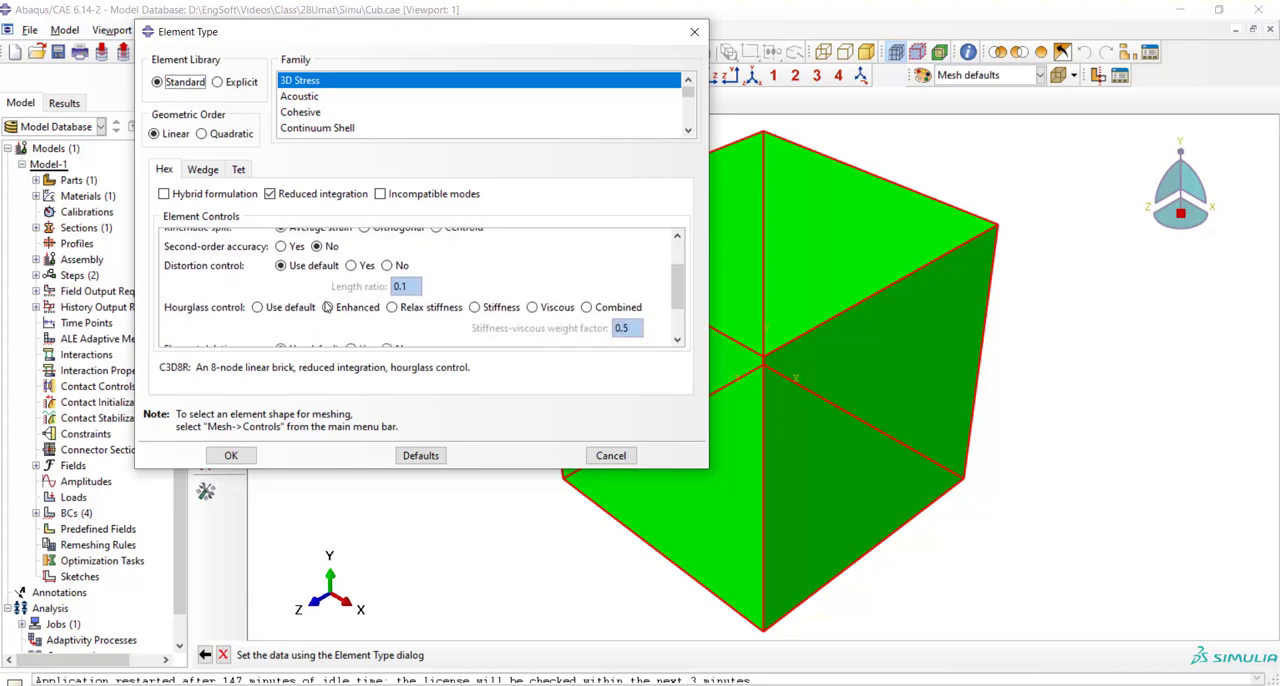
click(327, 307)
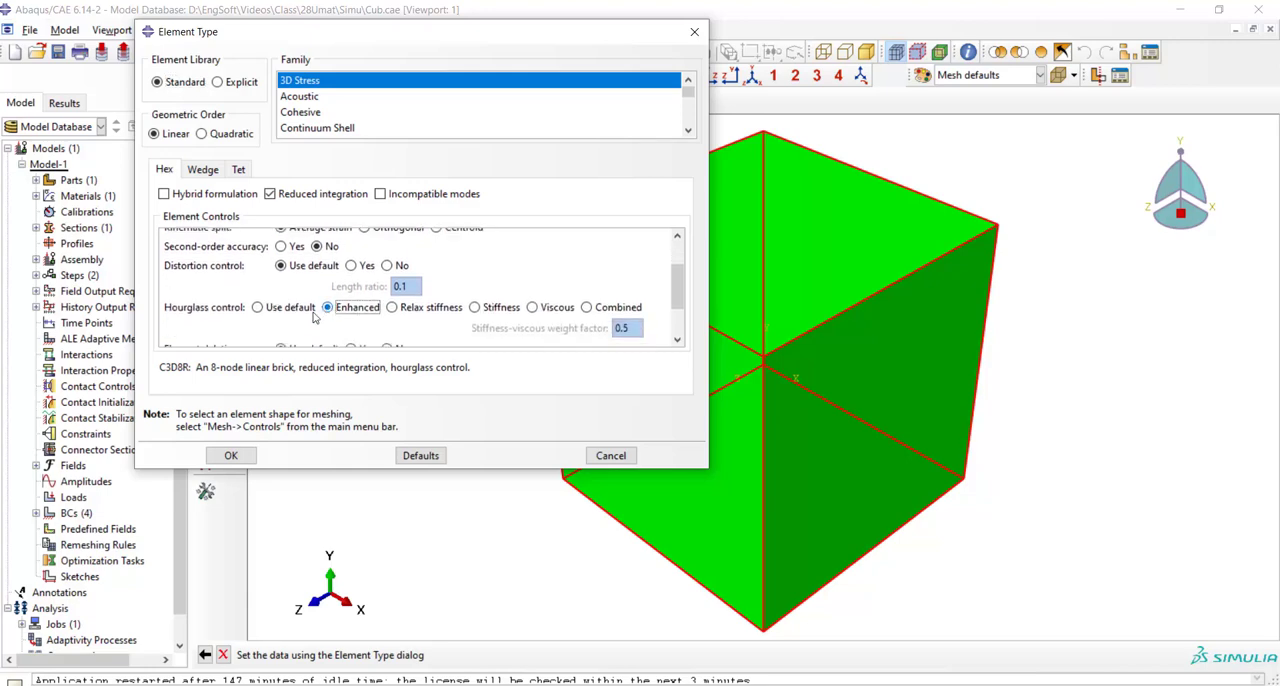
click(230, 455)
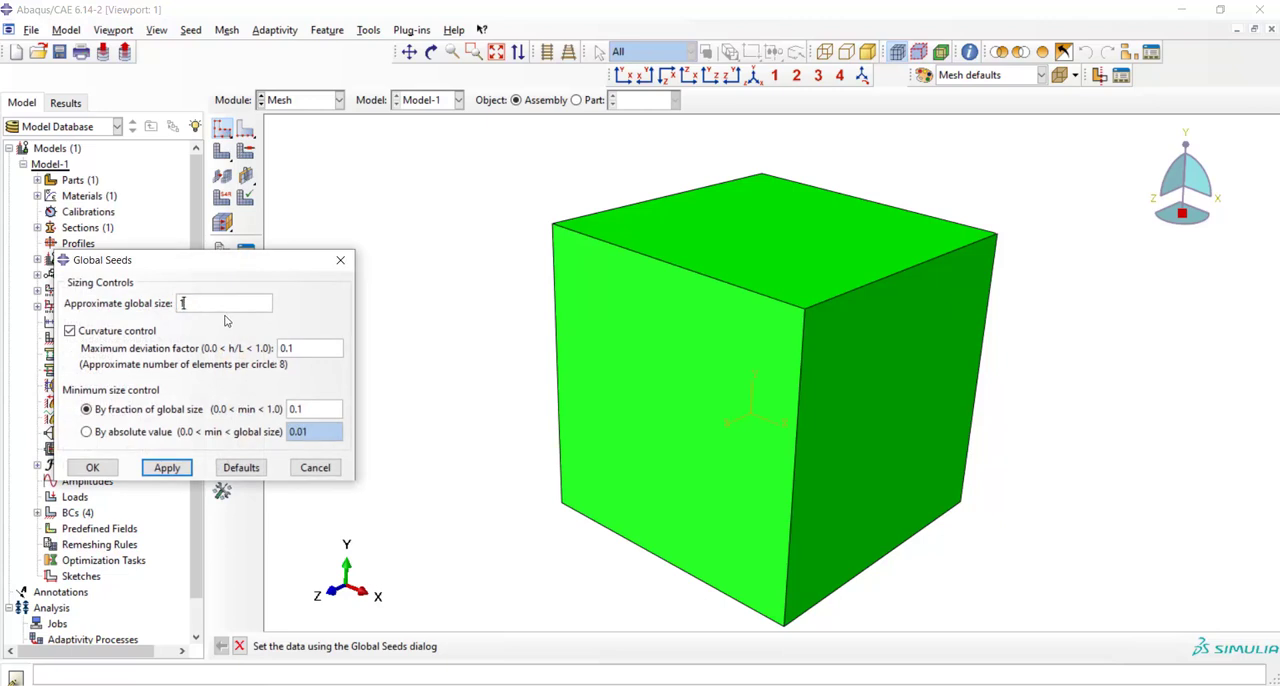
Step: Seed the cube with global size 1 and mesh it as one element
click(166, 467)
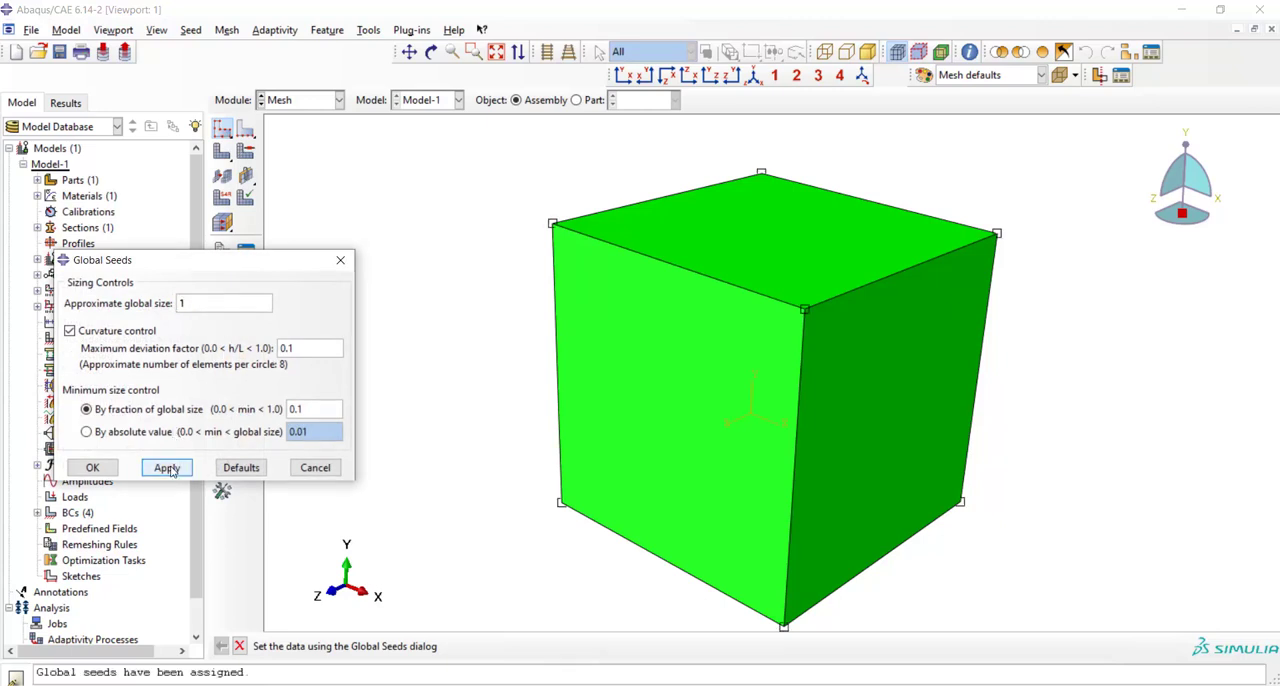
click(92, 467)
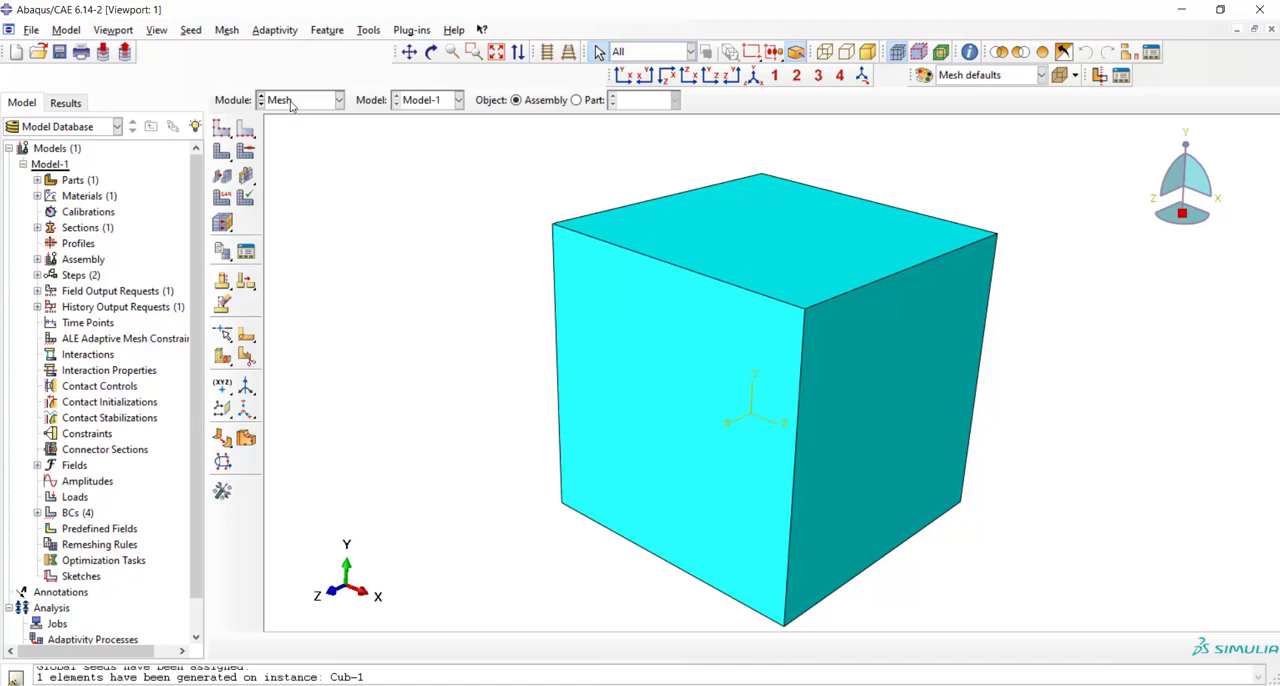
click(335, 99)
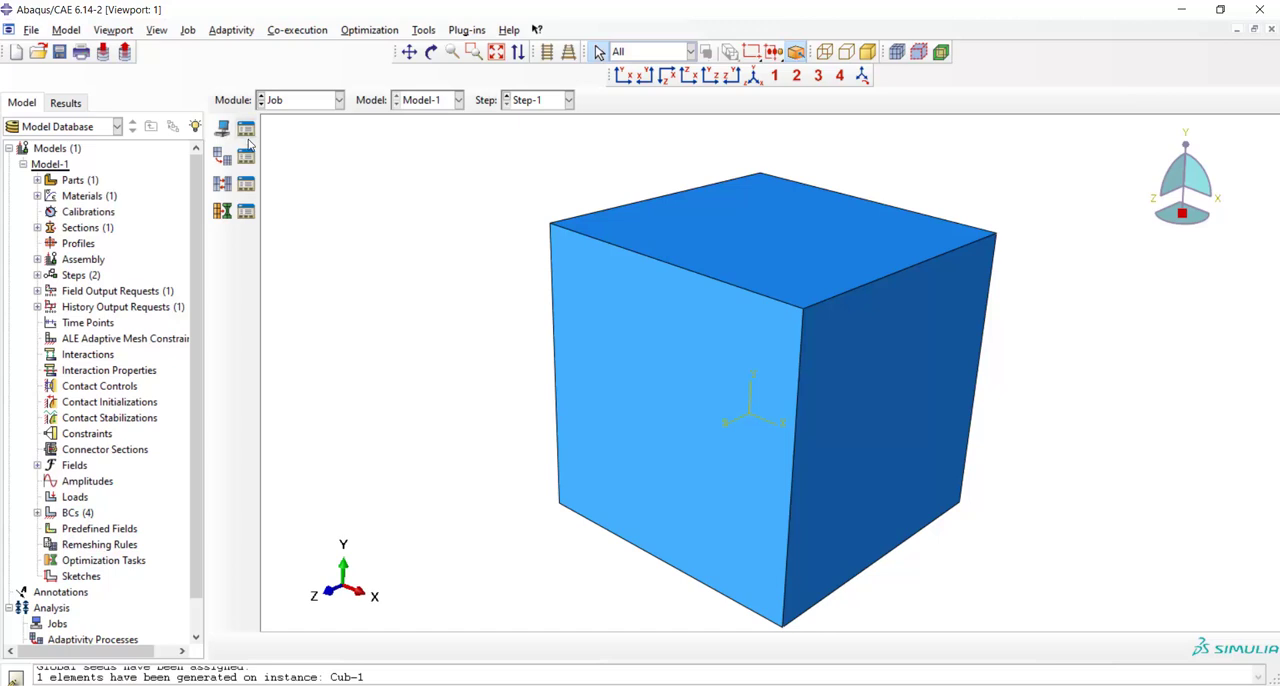
Step: Create Job-1 for Model-1 using umat.for as the user subroutine file
click(222, 130)
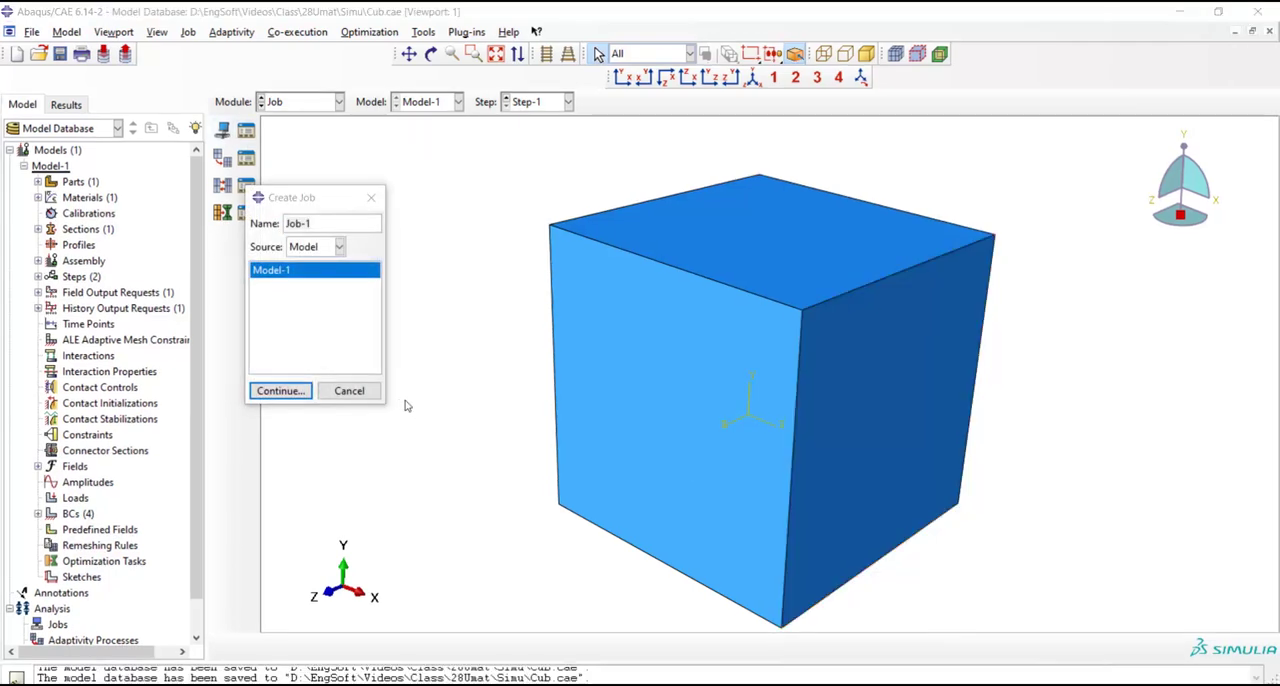
click(280, 390)
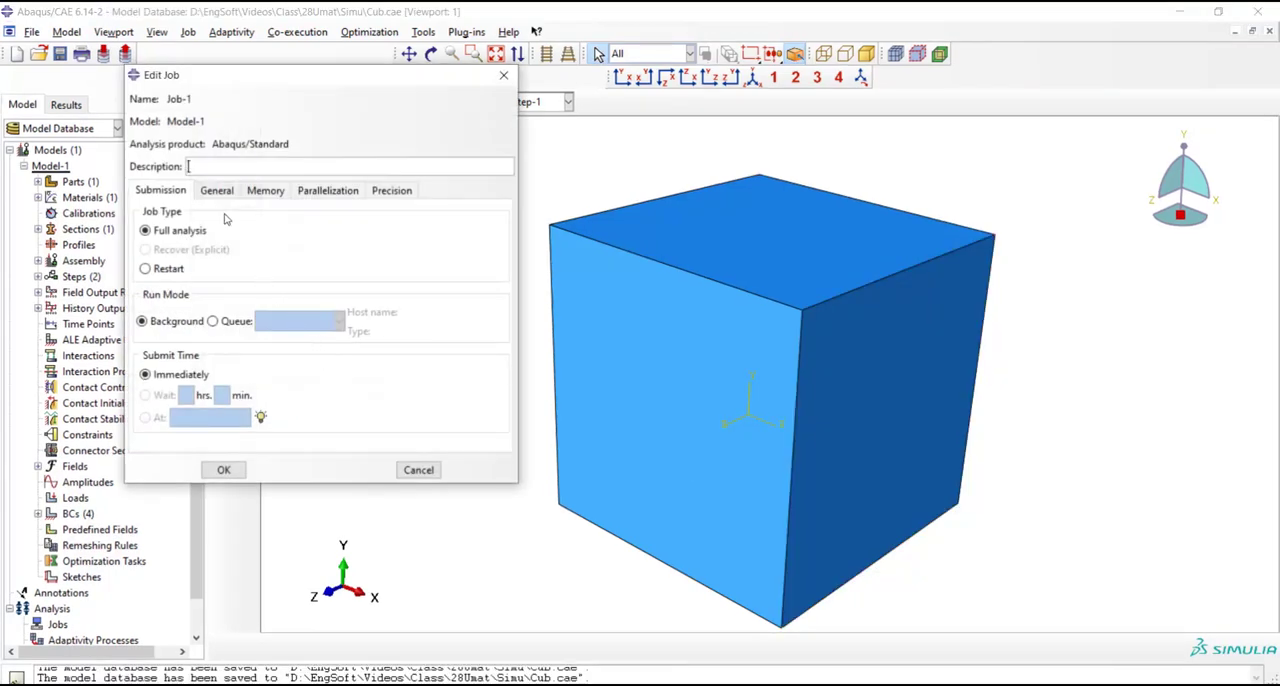
click(216, 190)
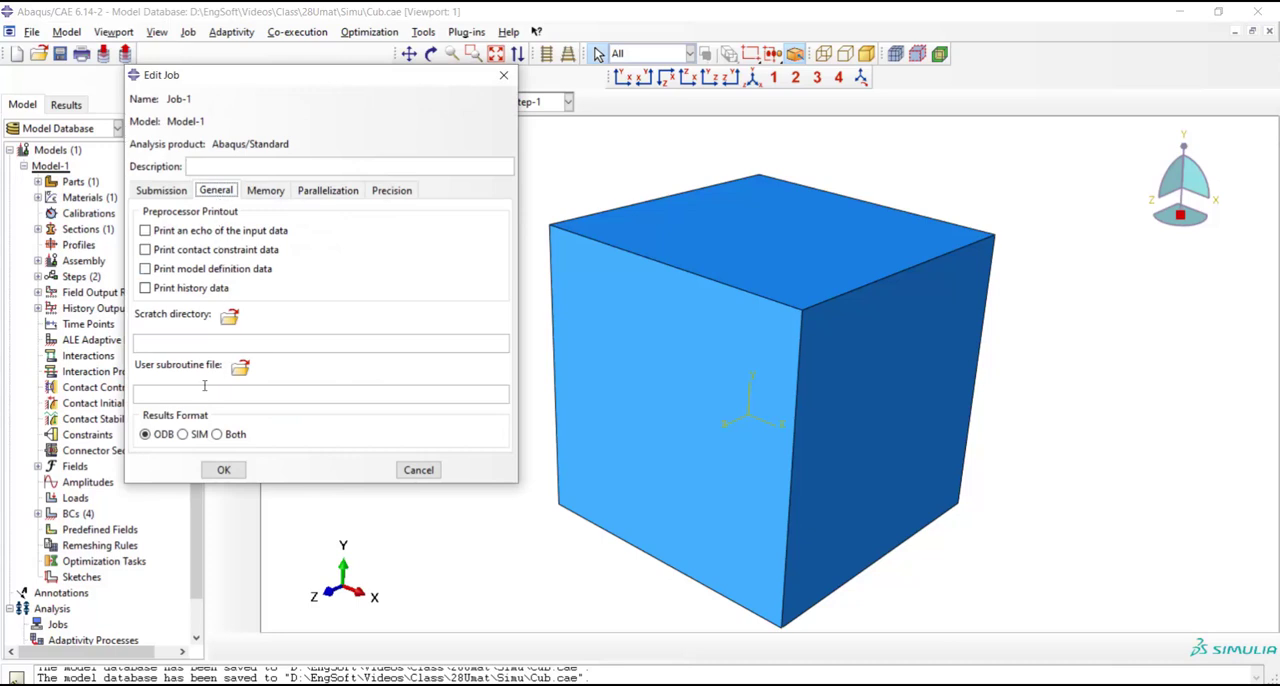
click(238, 367)
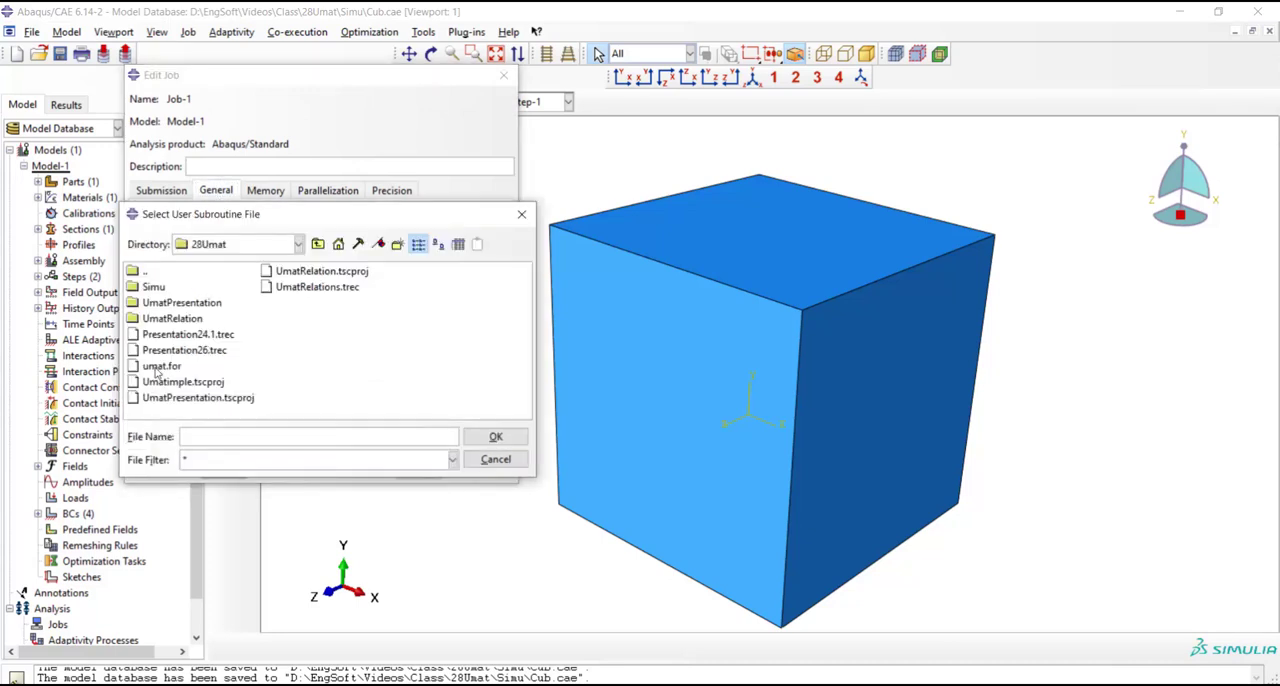
click(160, 365)
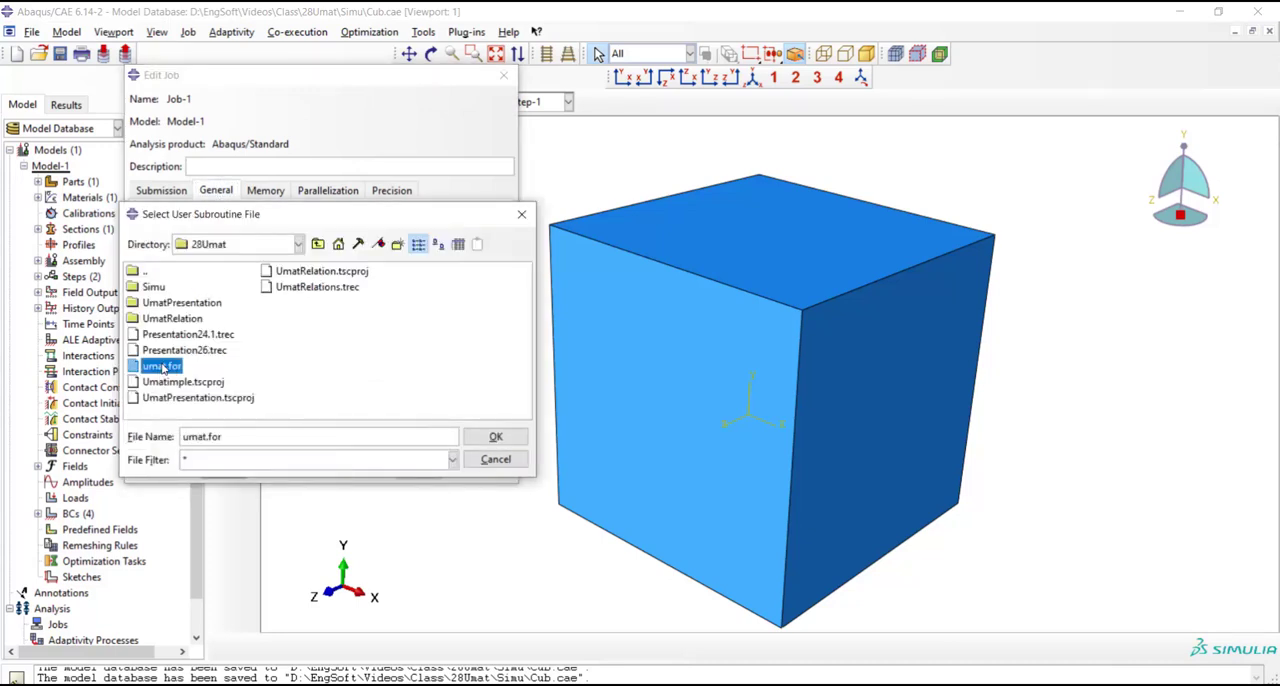
mouse_move(167, 365)
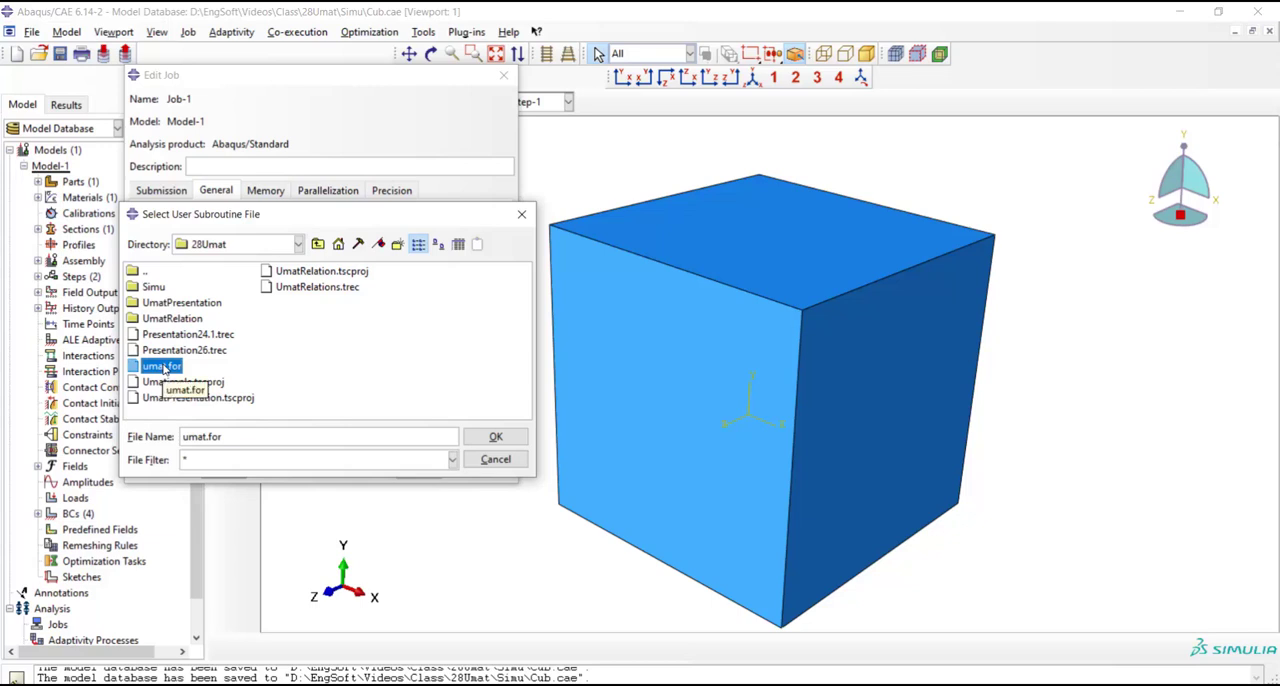
click(495, 436)
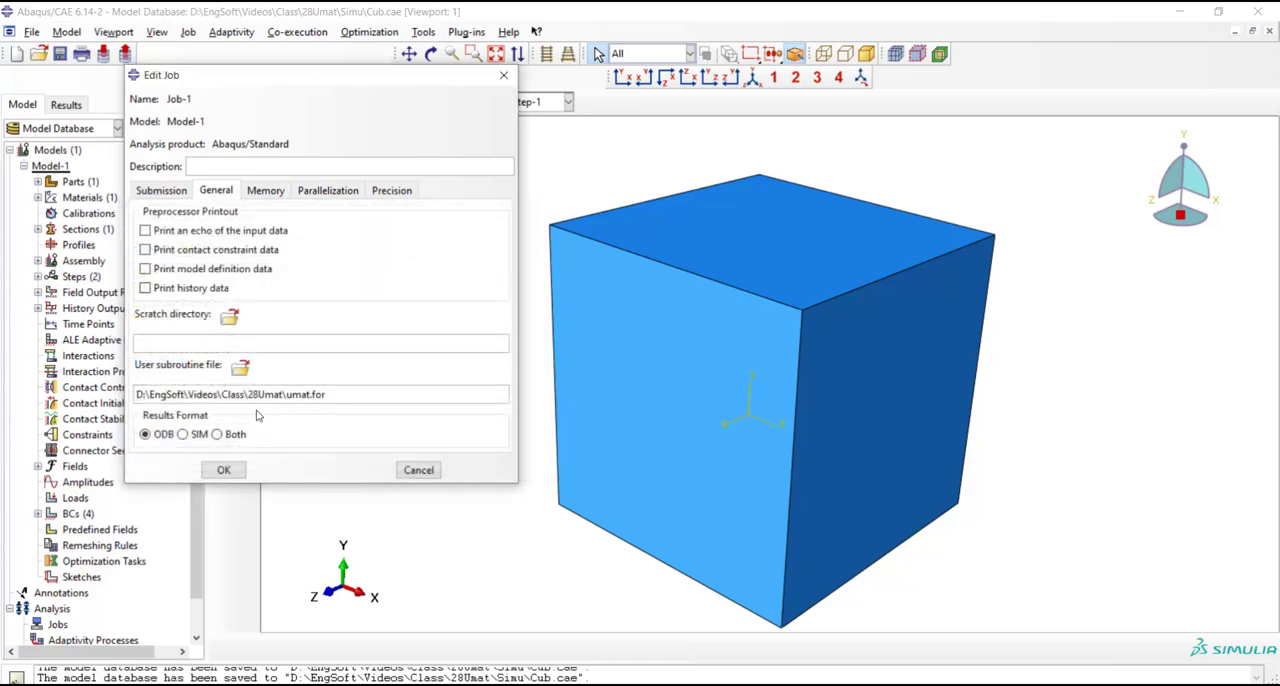
click(223, 470)
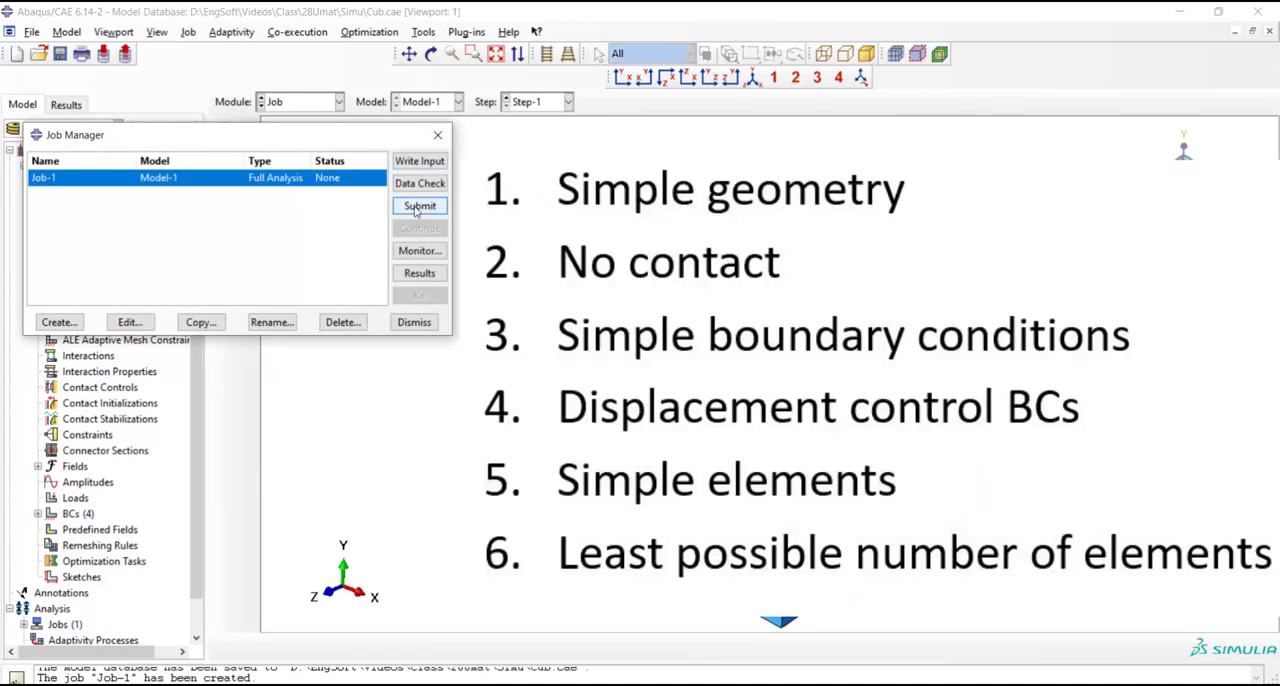
Step: Submit Job-1 and view its Mises stress results, about 1.999e+08 throughout
click(418, 205)
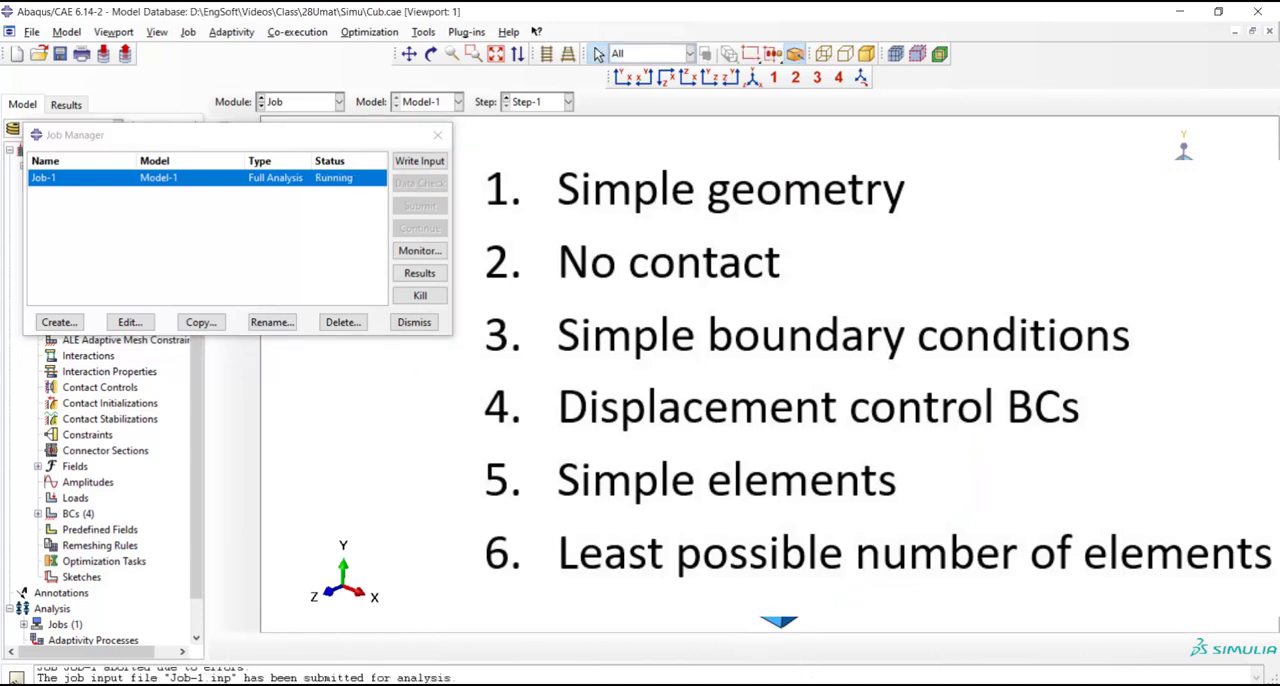
click(418, 250)
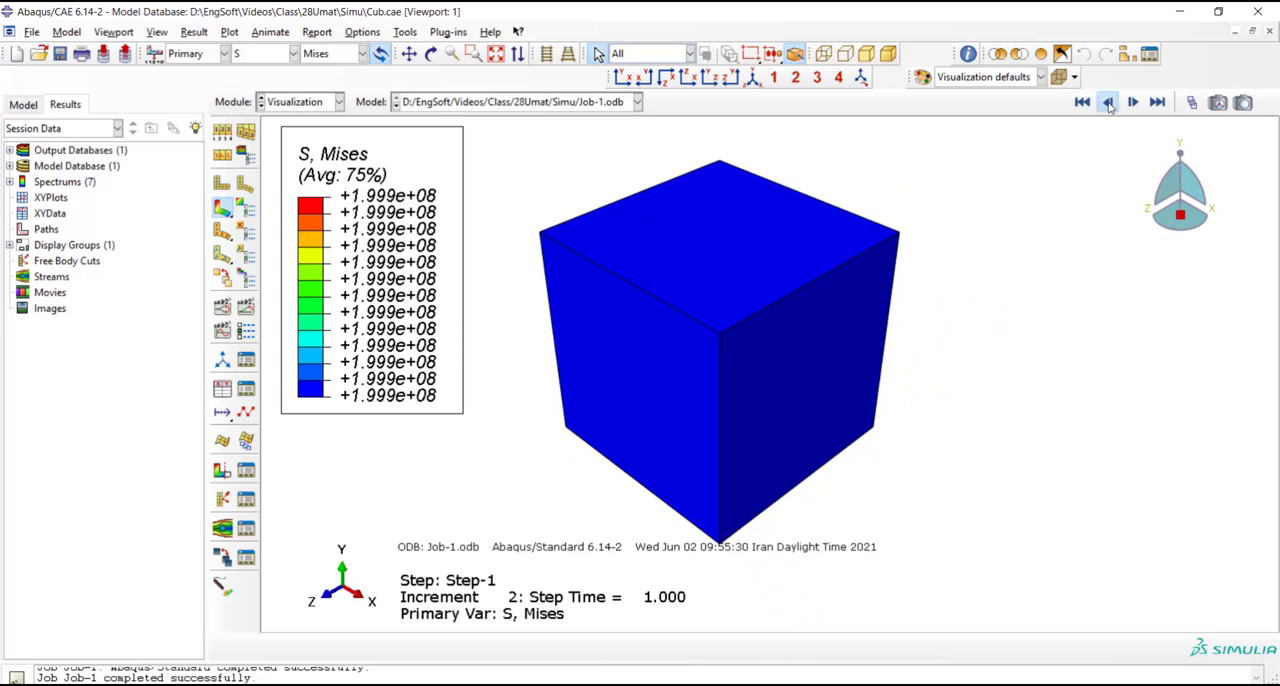
Step: Step through increments 0 to 2, ending at increment 1 (time 0.5, 9.998e+07 Mises)
click(1107, 103)
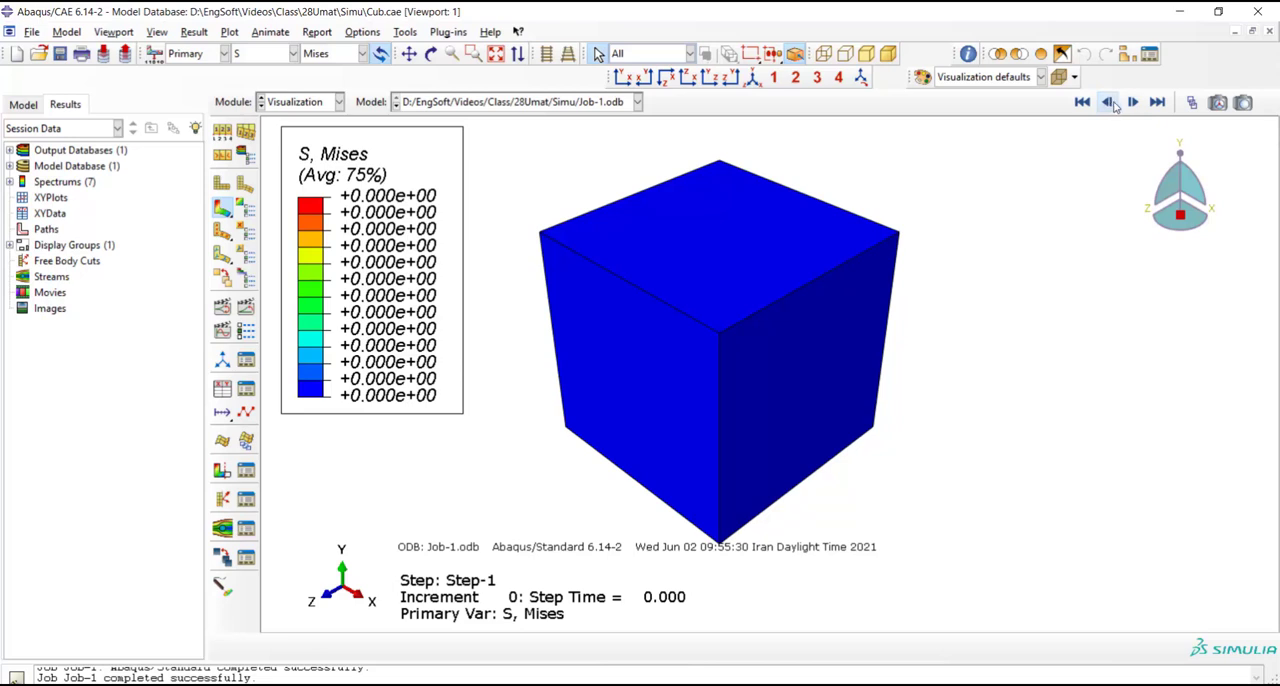
click(1132, 104)
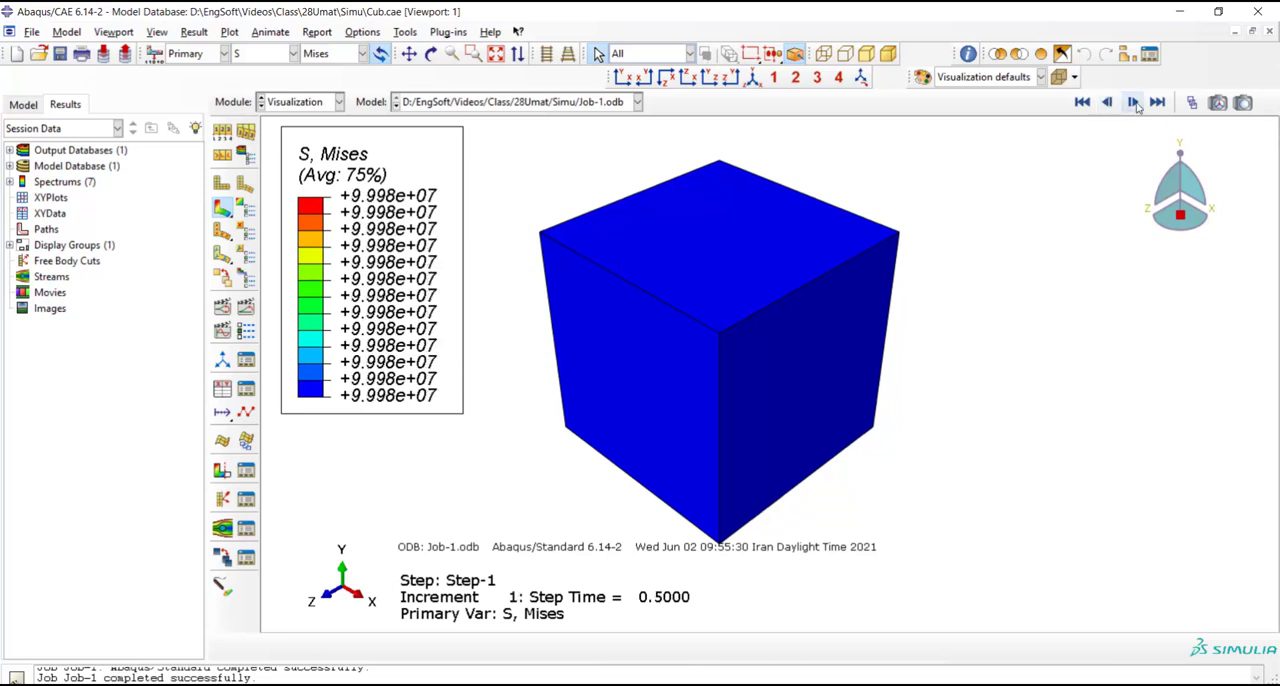
click(1131, 105)
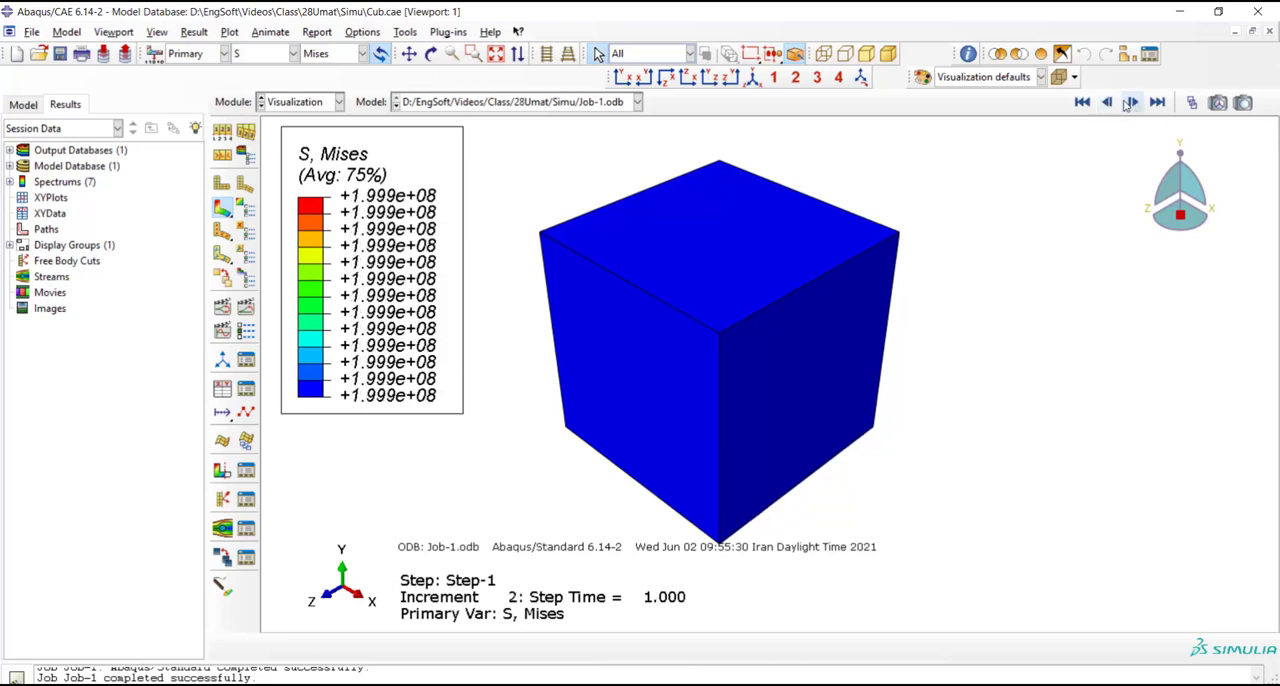
click(1105, 104)
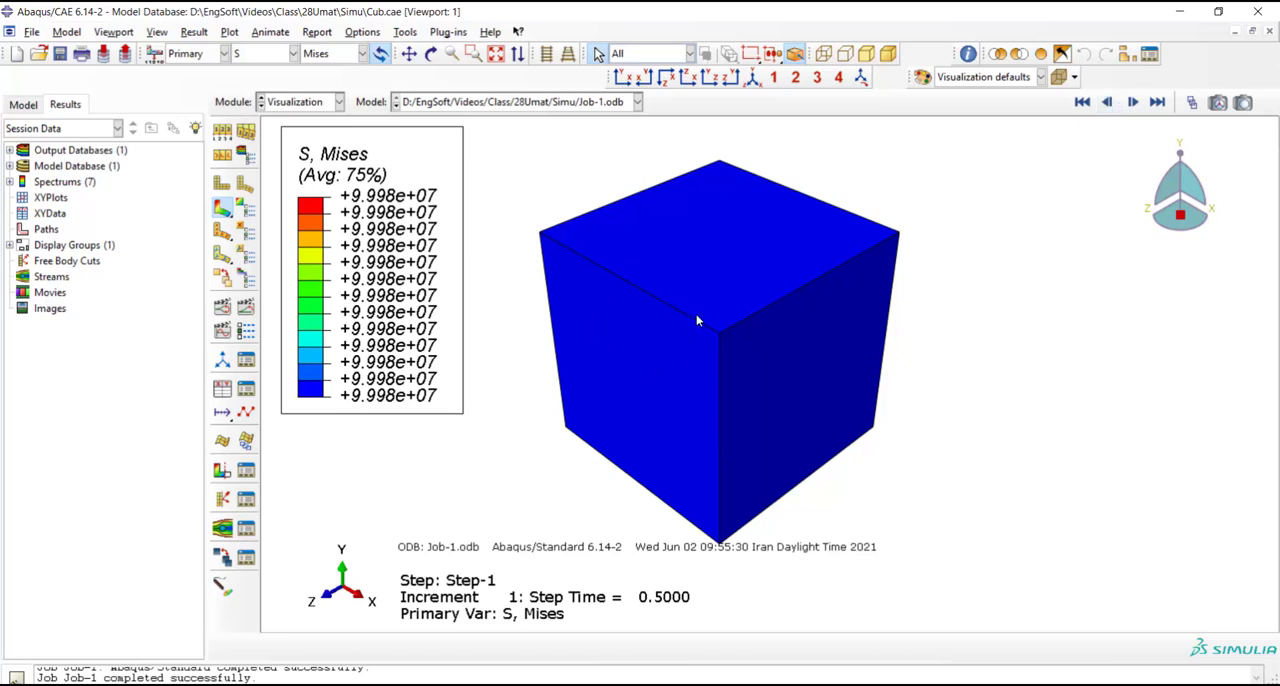
mouse_move(532, 438)
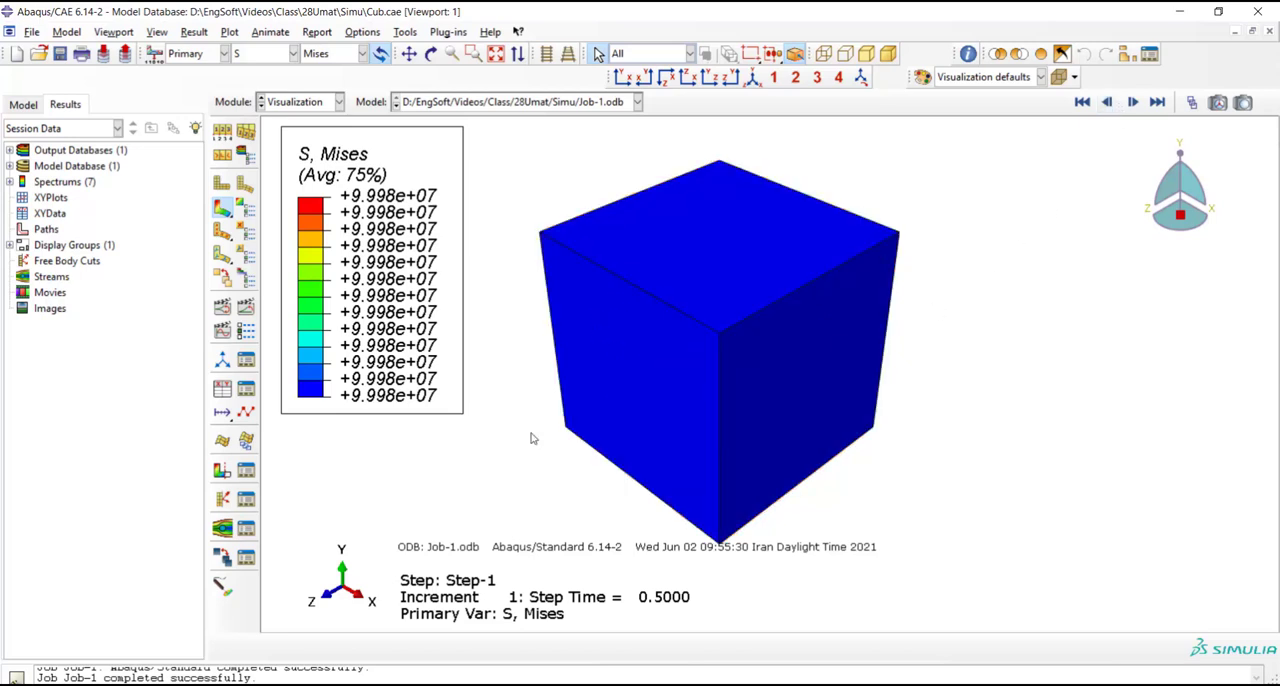